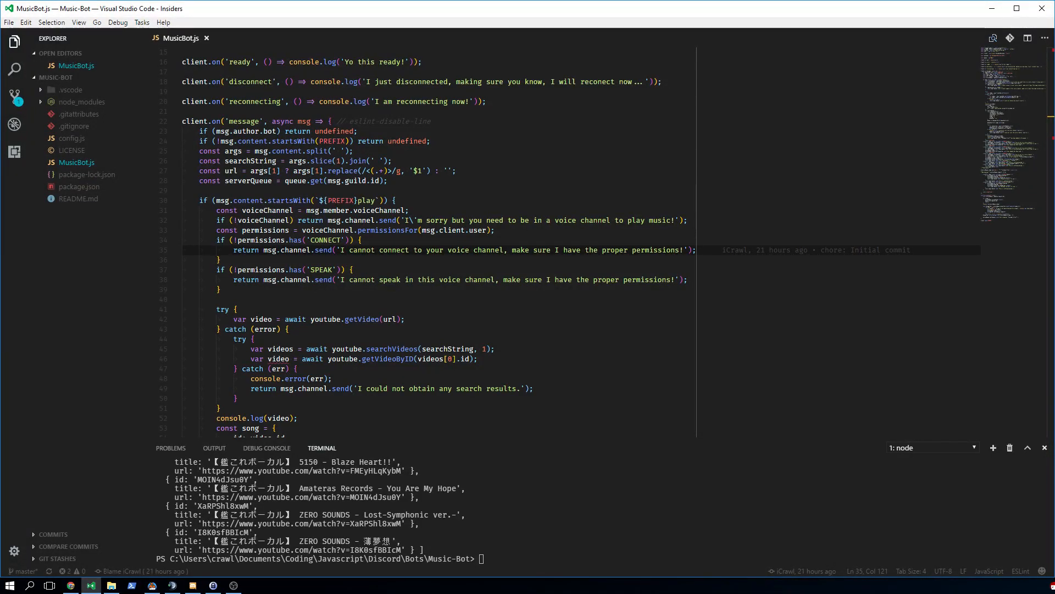
mouse_move(709, 235)
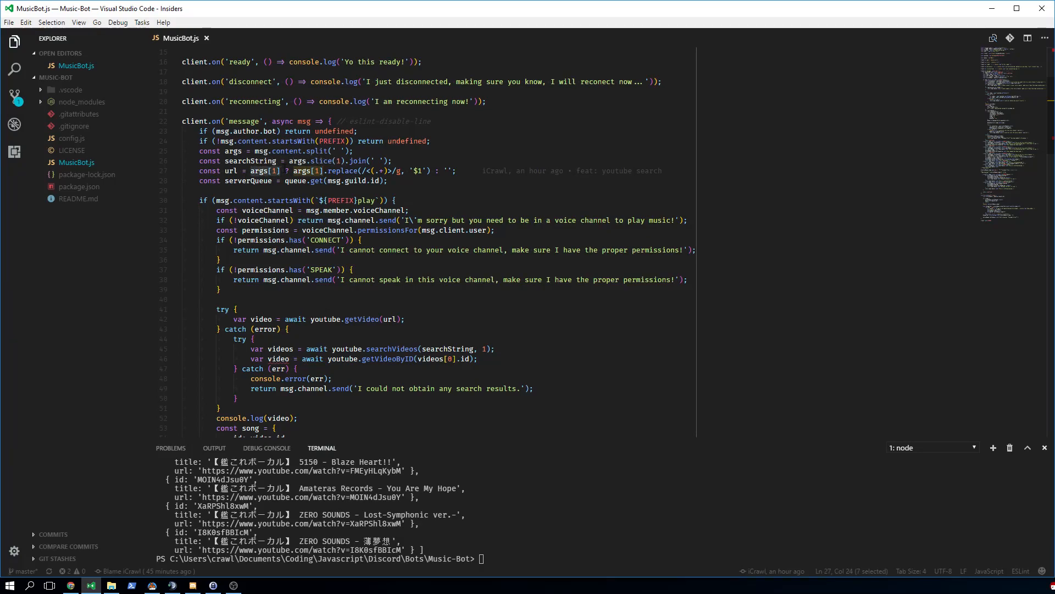
mouse_move(353, 180)
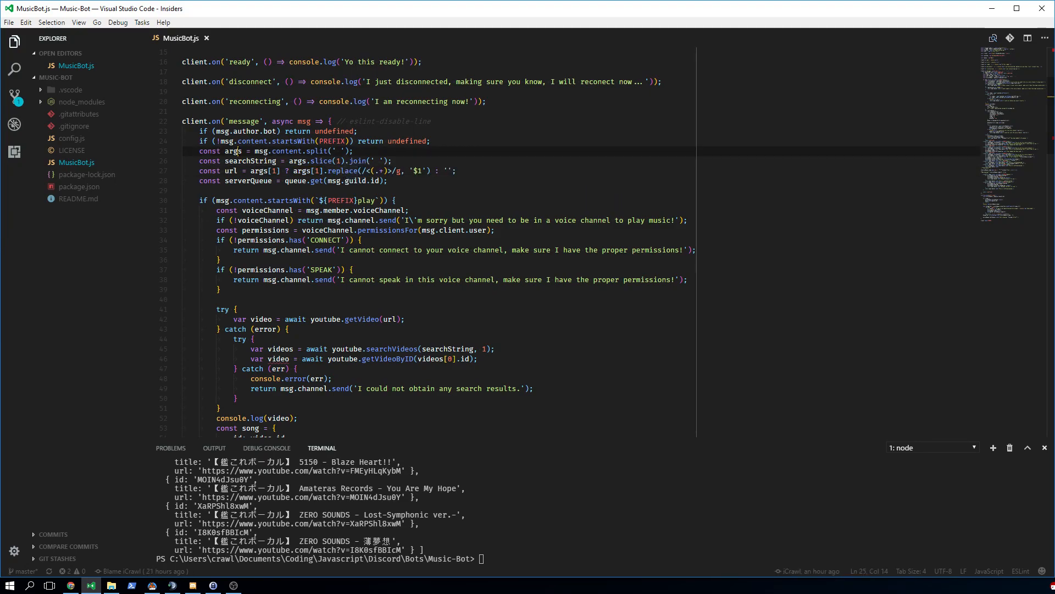
- Delete the const url line from the message handler and stop the running bot terminal
double_click(233, 151)
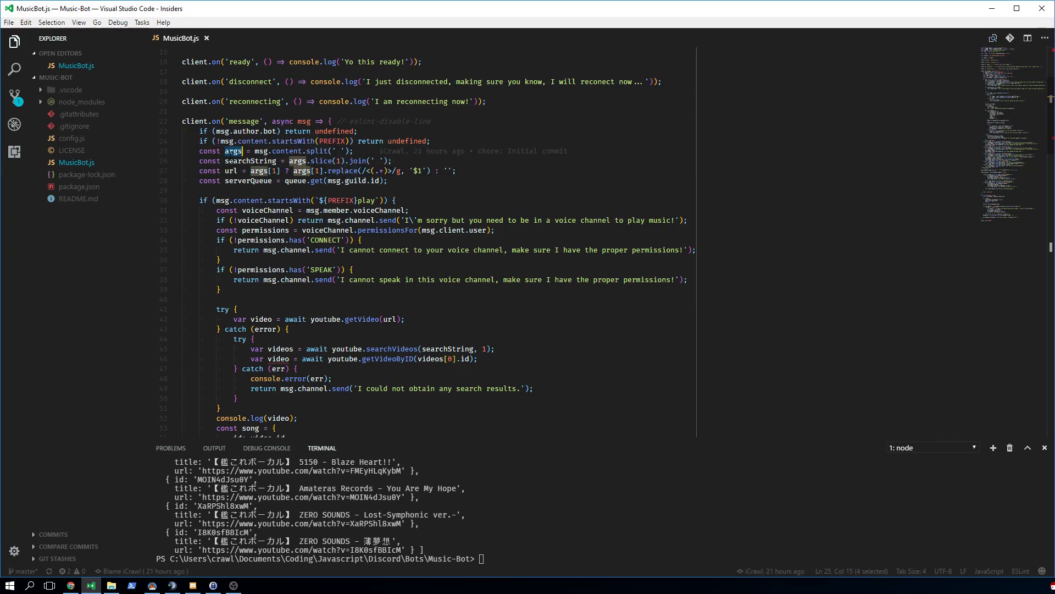
scroll("down", 3)
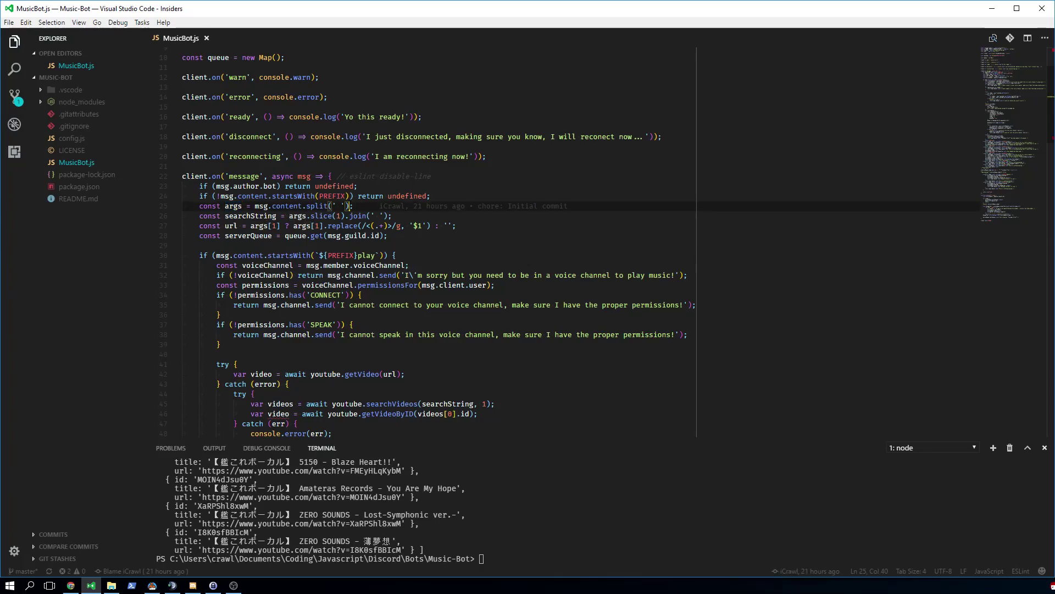
double_click(266, 225)
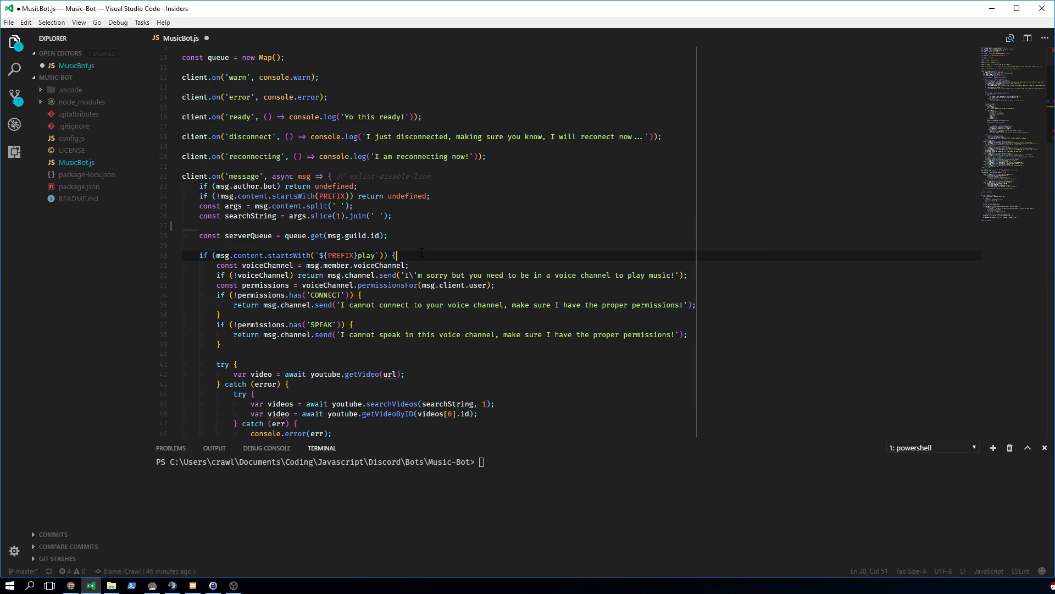
- Retype const url = args[1] ? args[1].replace(/<(.+)>/g, '$1') : ''; below searchString
type("const url = args[1] ? args[1].replace(/<(.+)>/g, '$1') : '';")
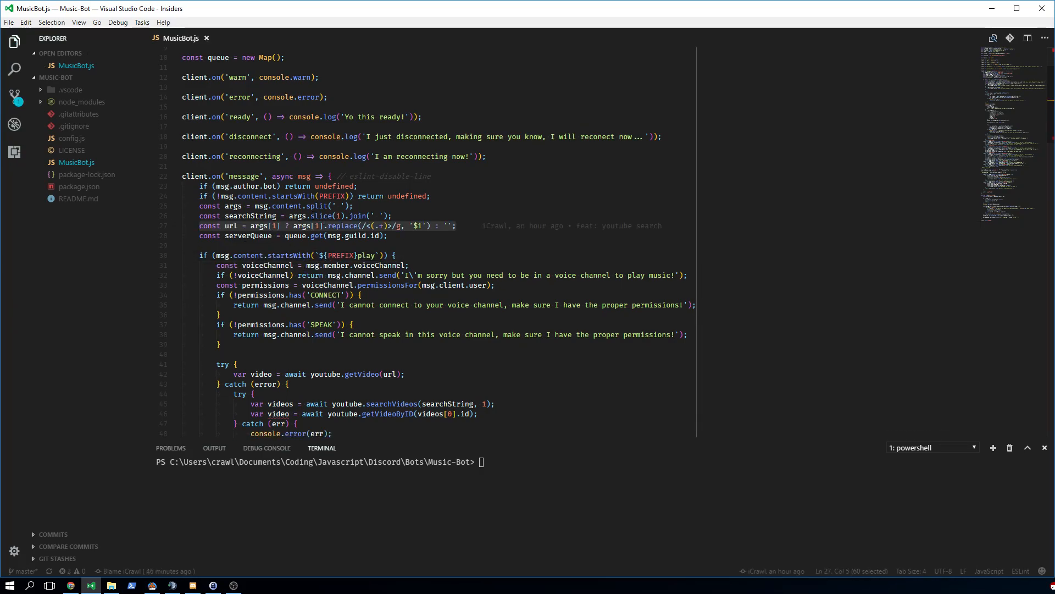
mouse_move(322, 215)
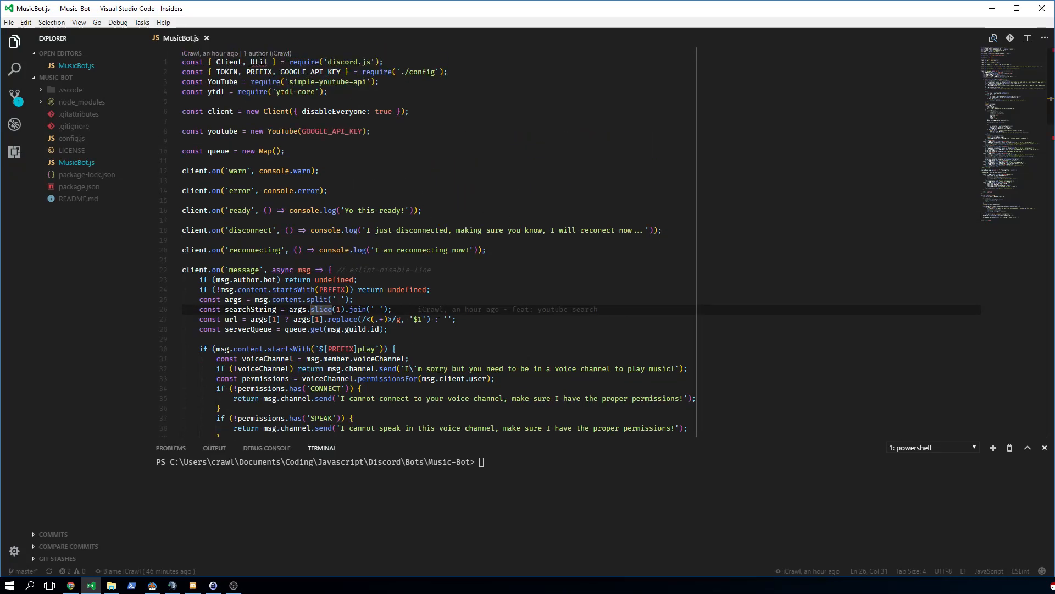
- In the song object, set title to Util.escapeMarkdown(video.title)
scroll("down", 3)
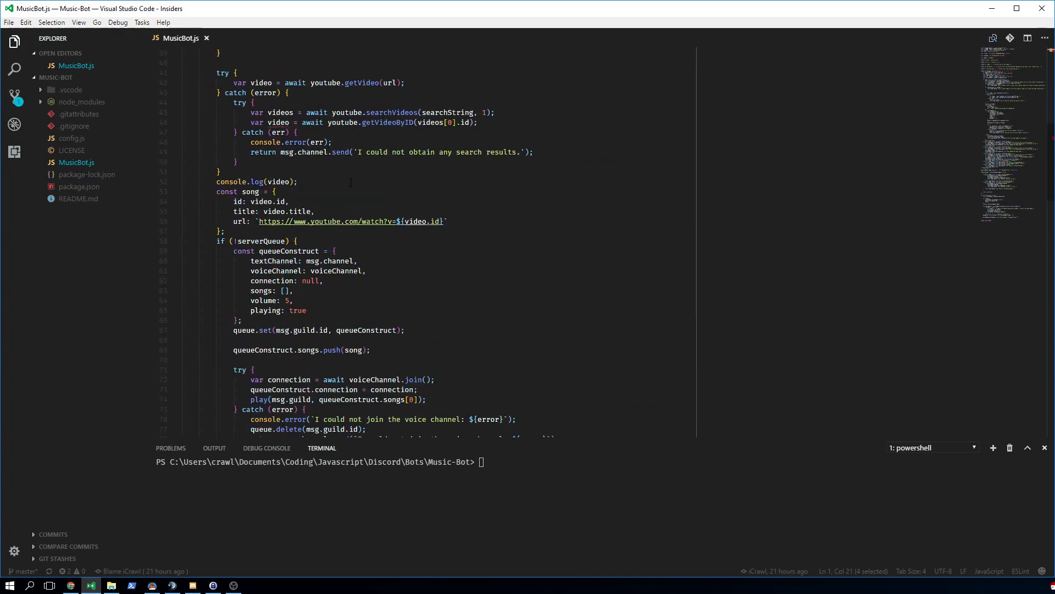
scroll("down", 3)
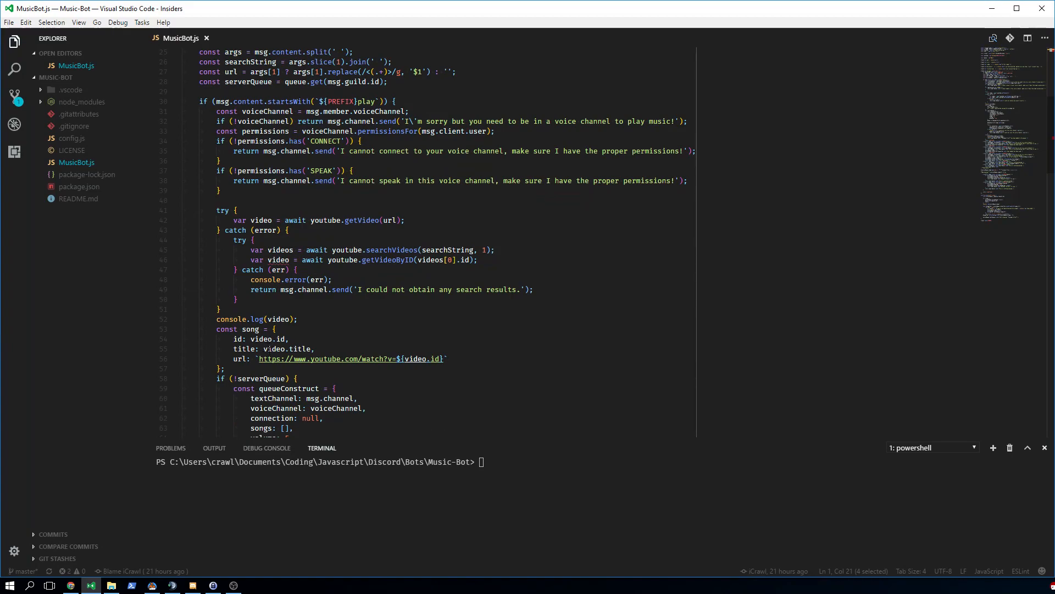
type("Util.escapeMarkdown(")
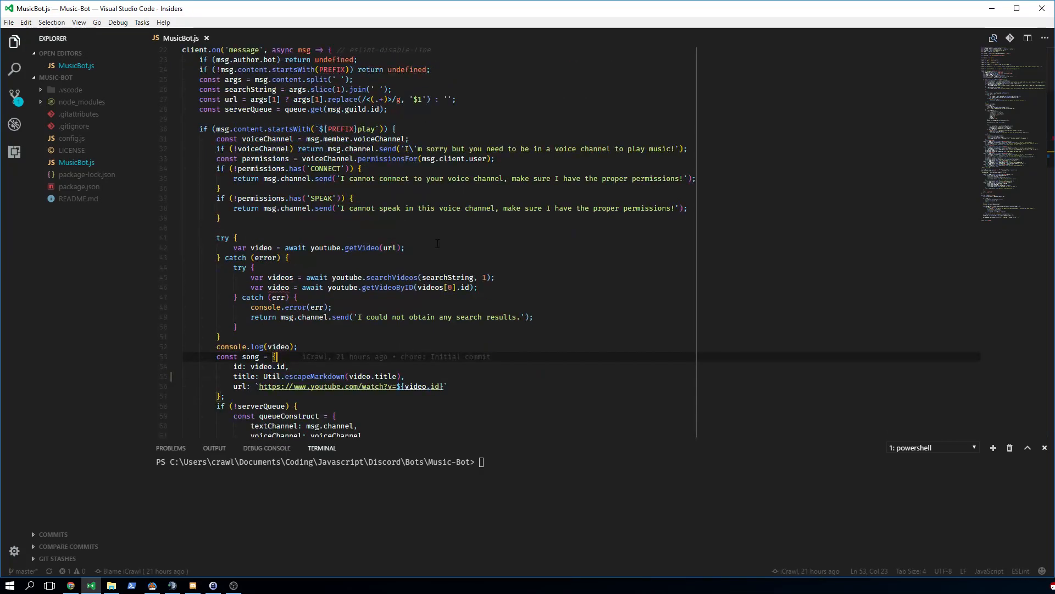
scroll("down", 3)
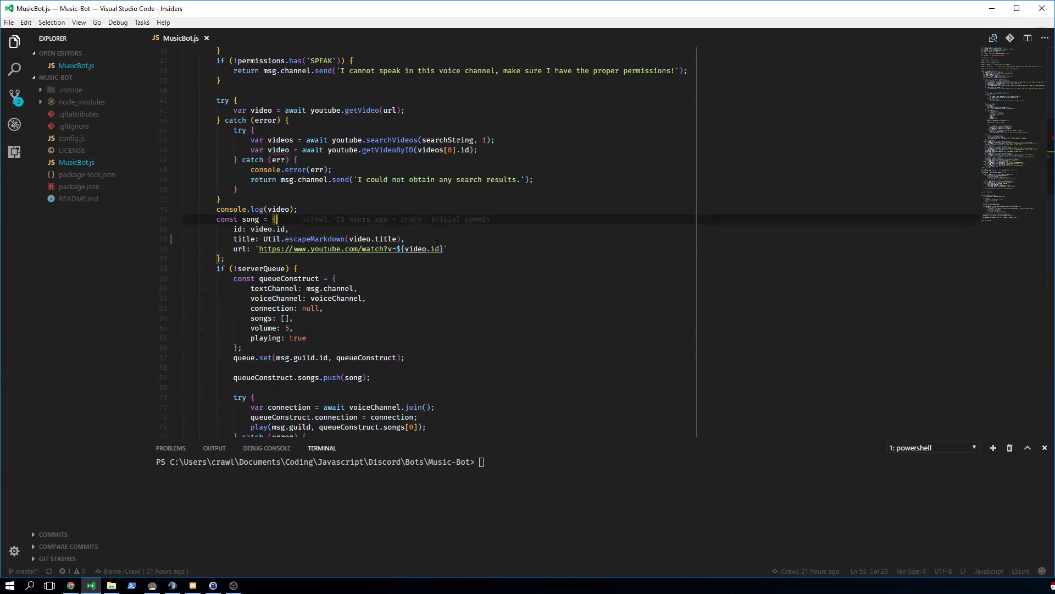
scroll("down", 3)
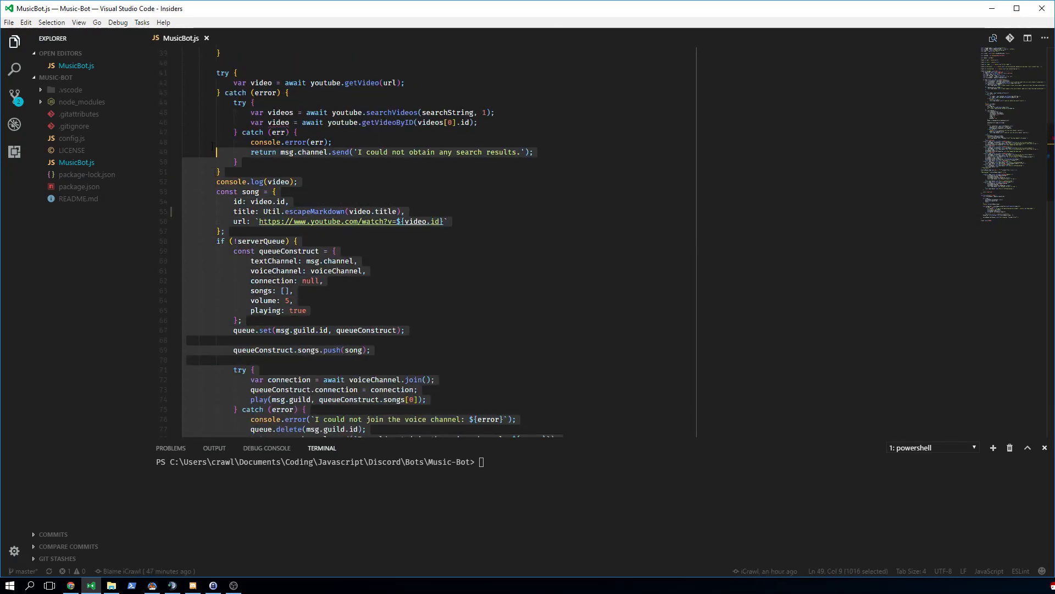
scroll("up", 3)
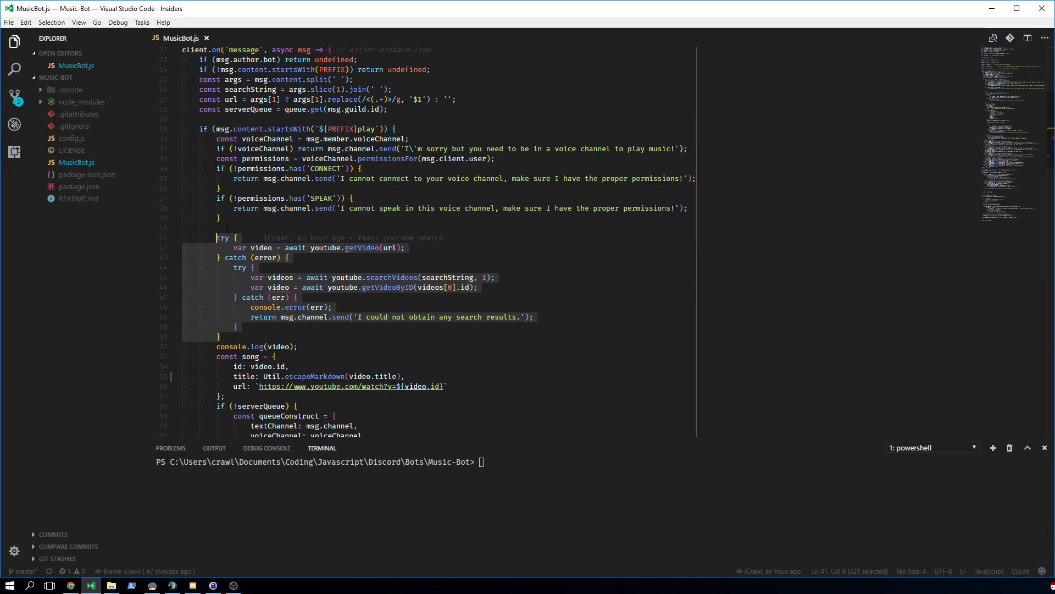
- Add an if url.match(YouTube playlist regex) block, with the video lookup indented inside else
type("if (")
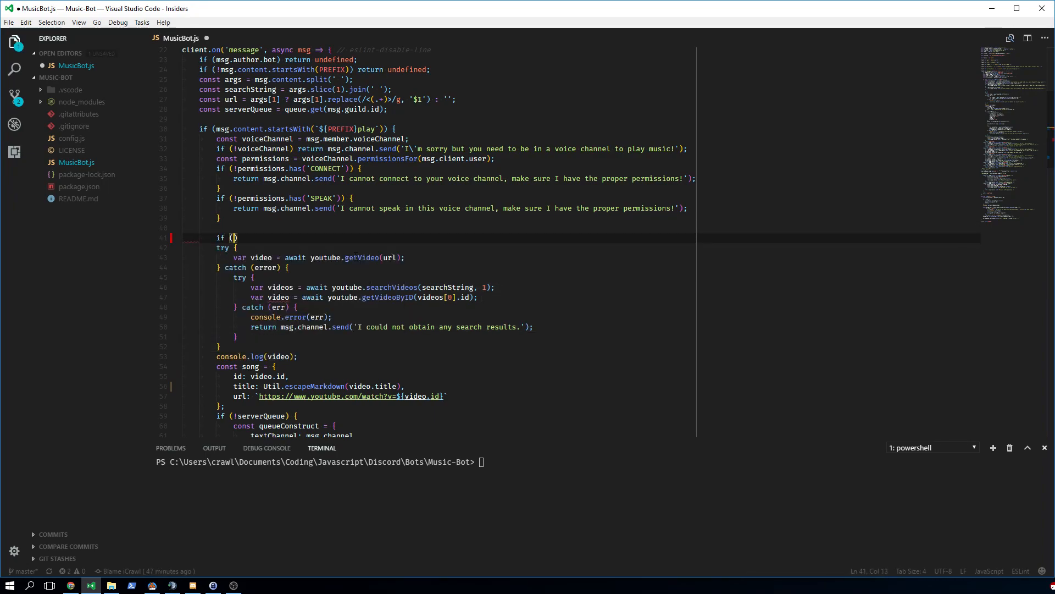
type("url.match(")
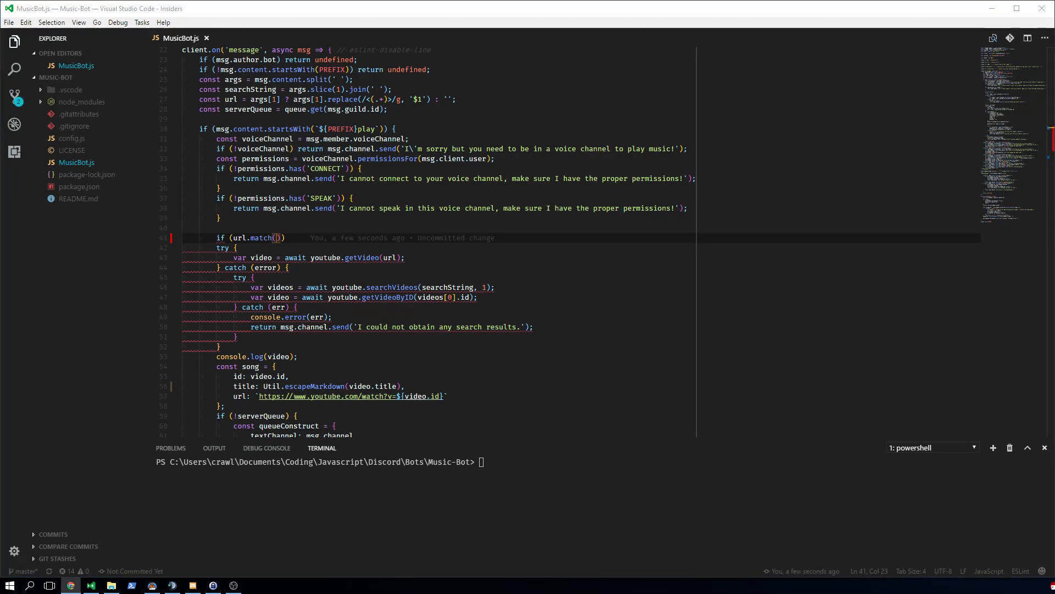
type("/^https?:\\/\\/(www.youtube.com|youtube.com)\\/playlist(.*)$/")
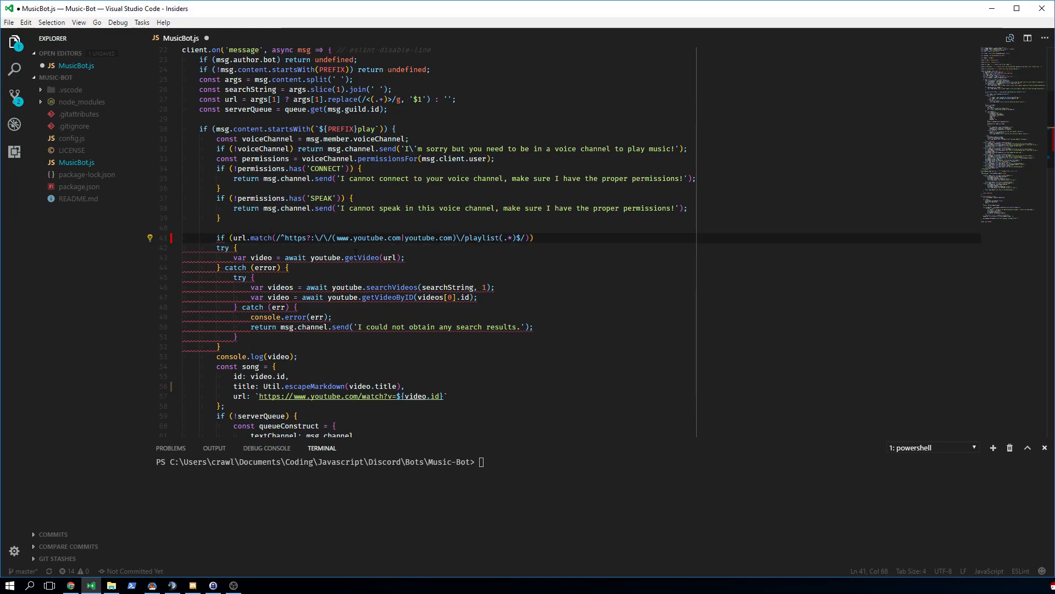
type("{")
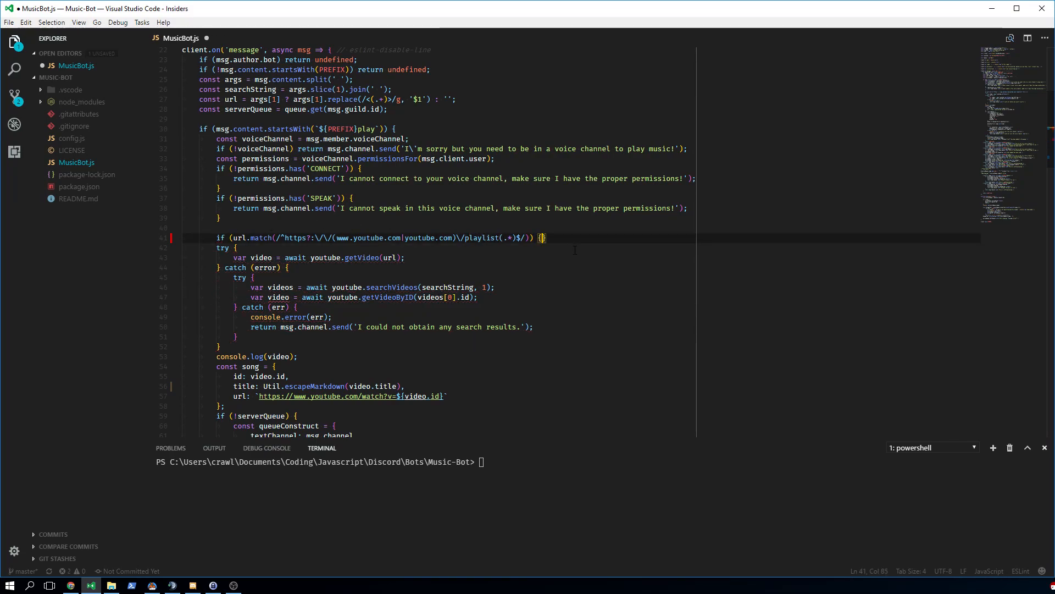
key("Enter")
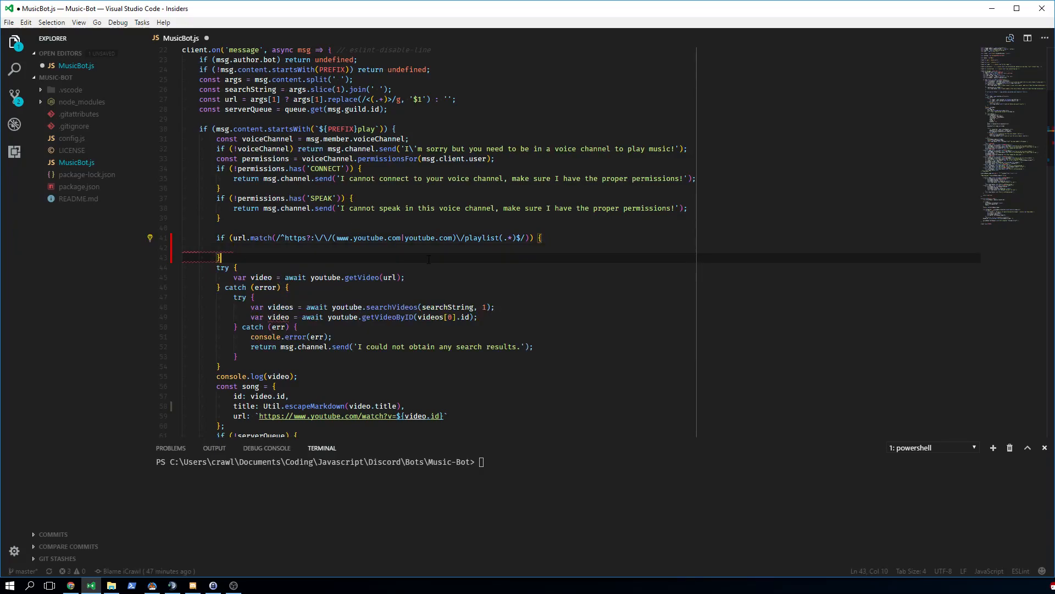
type("else {")
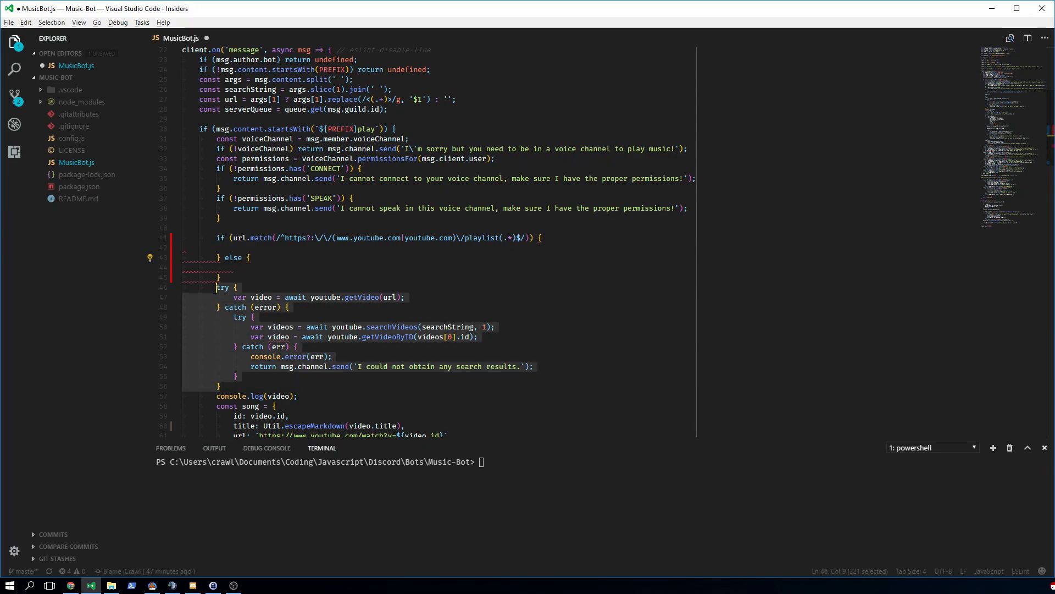
key("Delete")
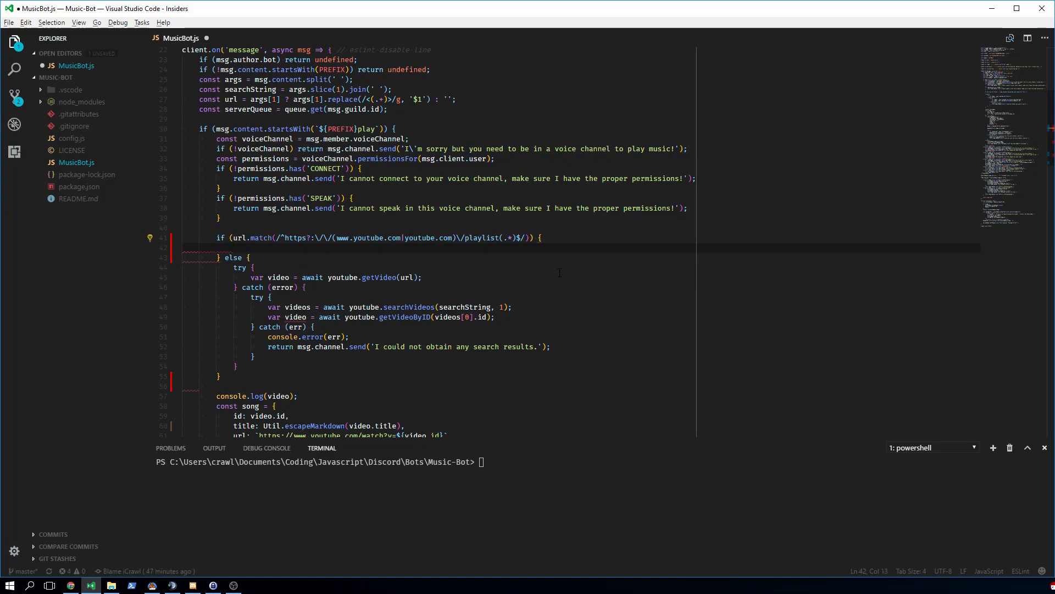
- In the playlist branch, add const playlist = await youtube.getPlaylist(url);
type("const paly")
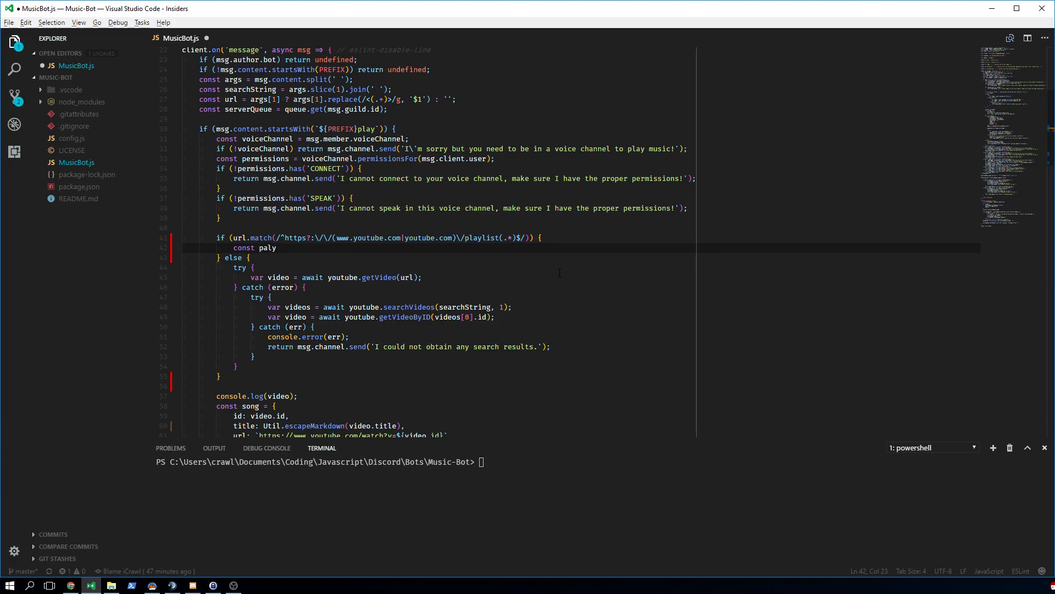
type("list = await")
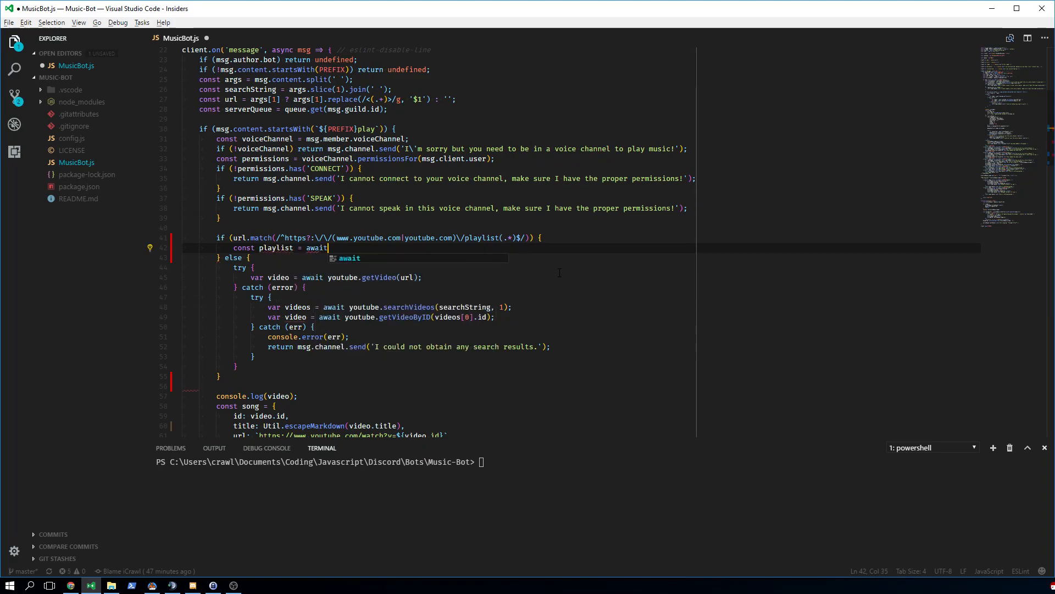
type("youtube.getPlaylist")
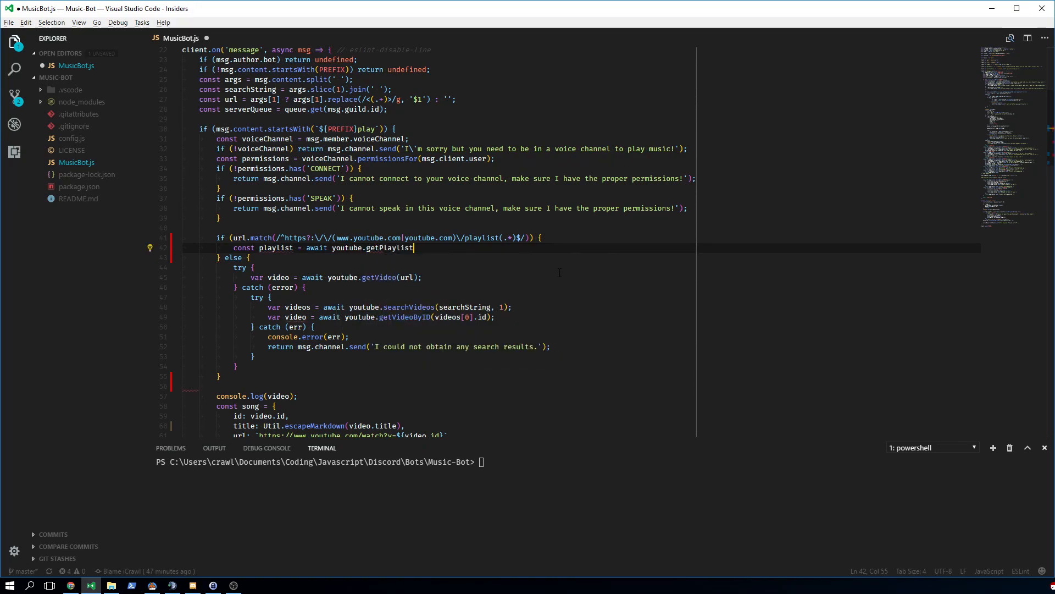
type("(url);")
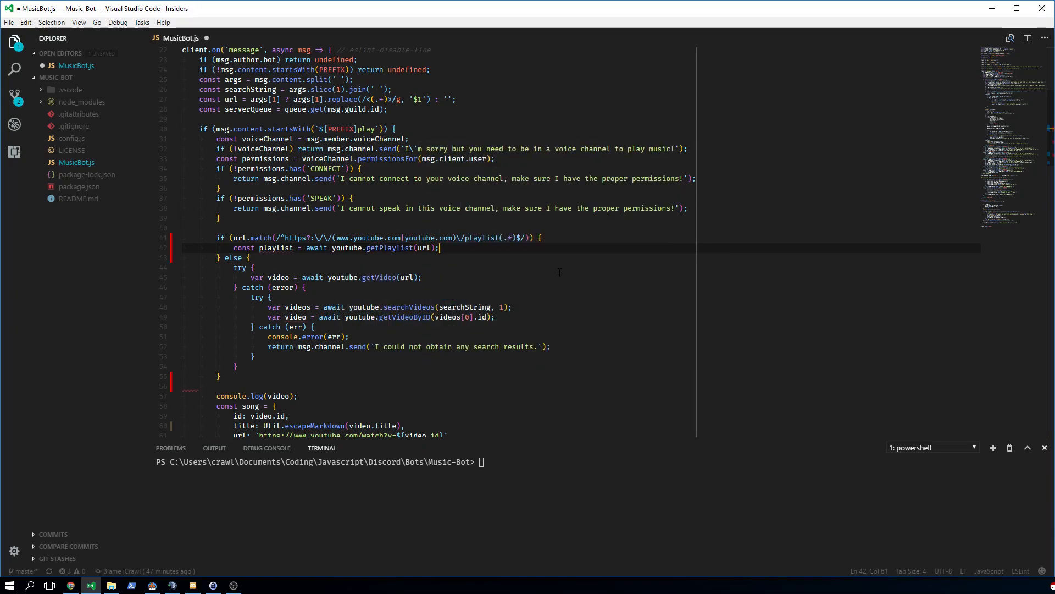
key("Enter")
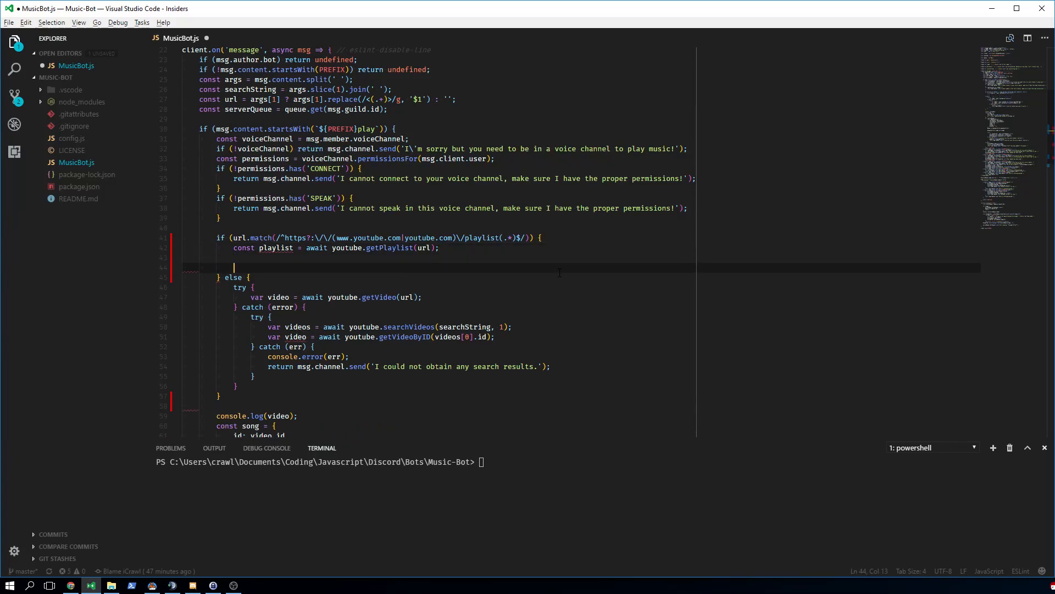
- Add a // TODO: refactor comment there and after the single-video lookup
type("//")
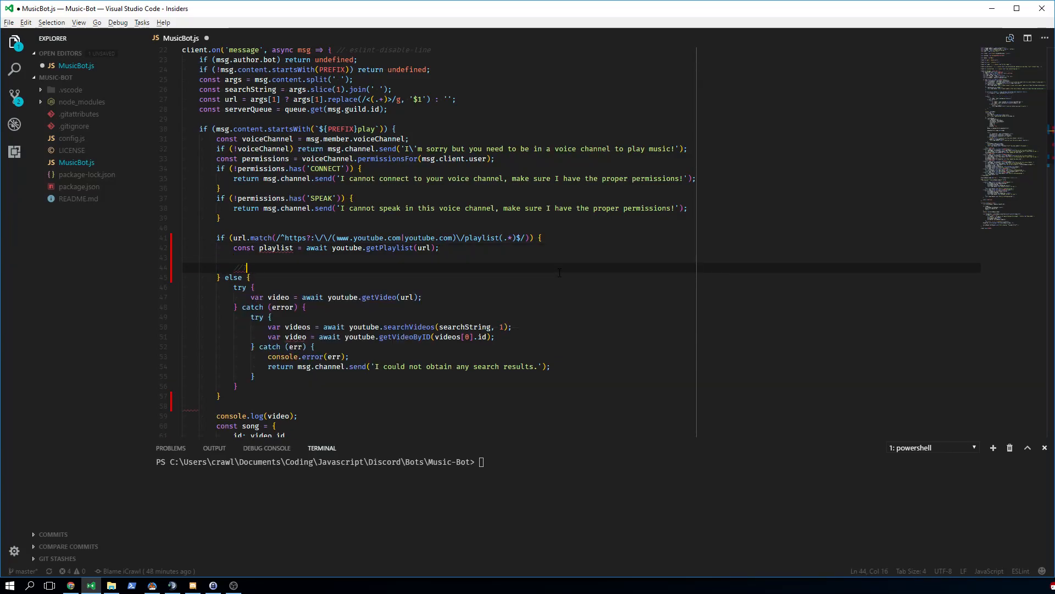
type("TODO")
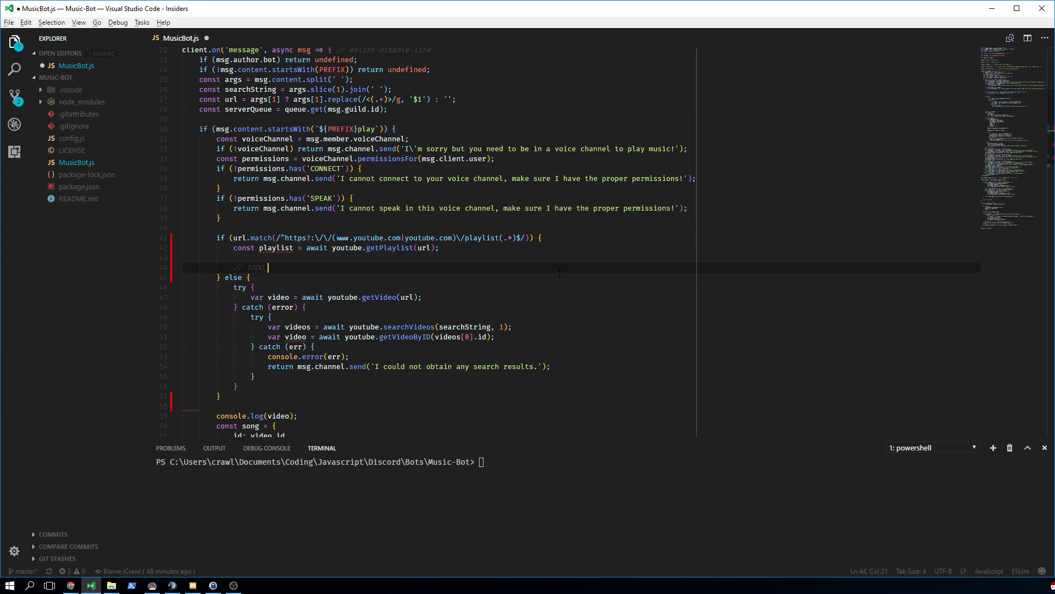
type("refactor")
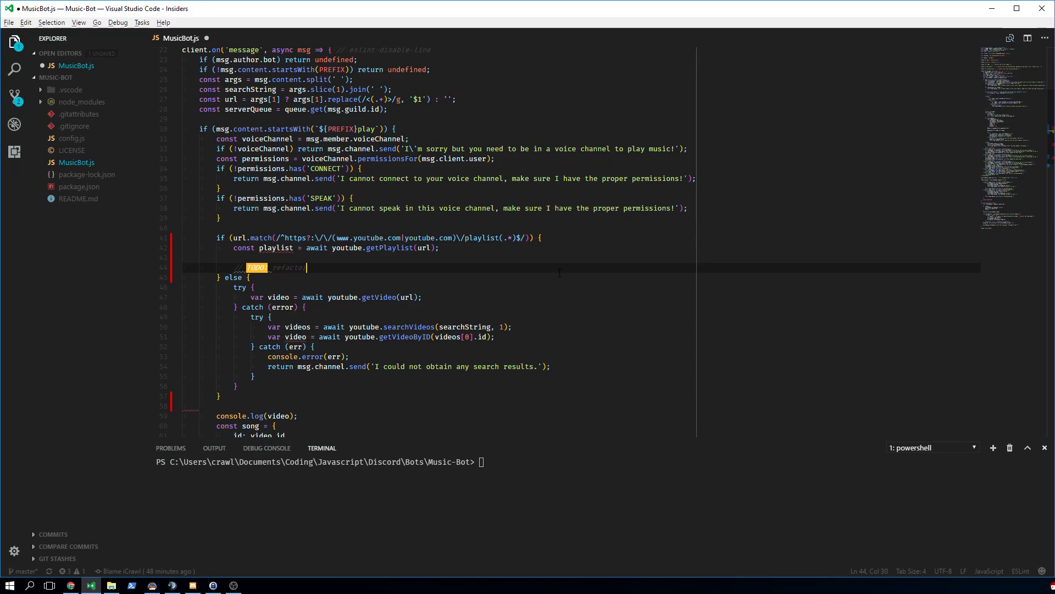
left_click(305, 346)
type("// TODO refactor")
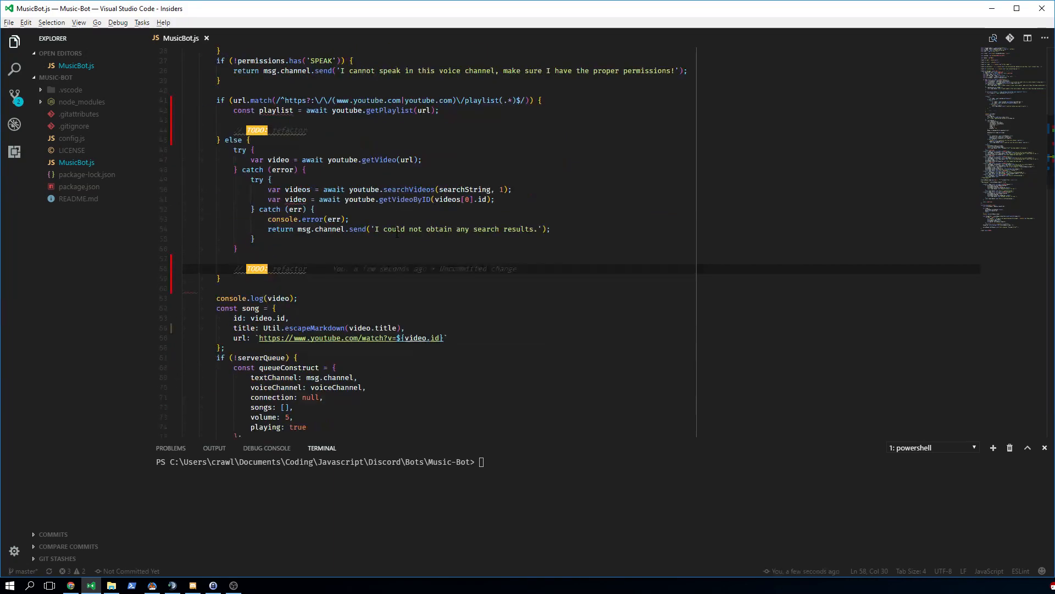
- Wrap the queue code in async function handleVideo(video, msg, voiceChannel) and save
scroll("down", 3)
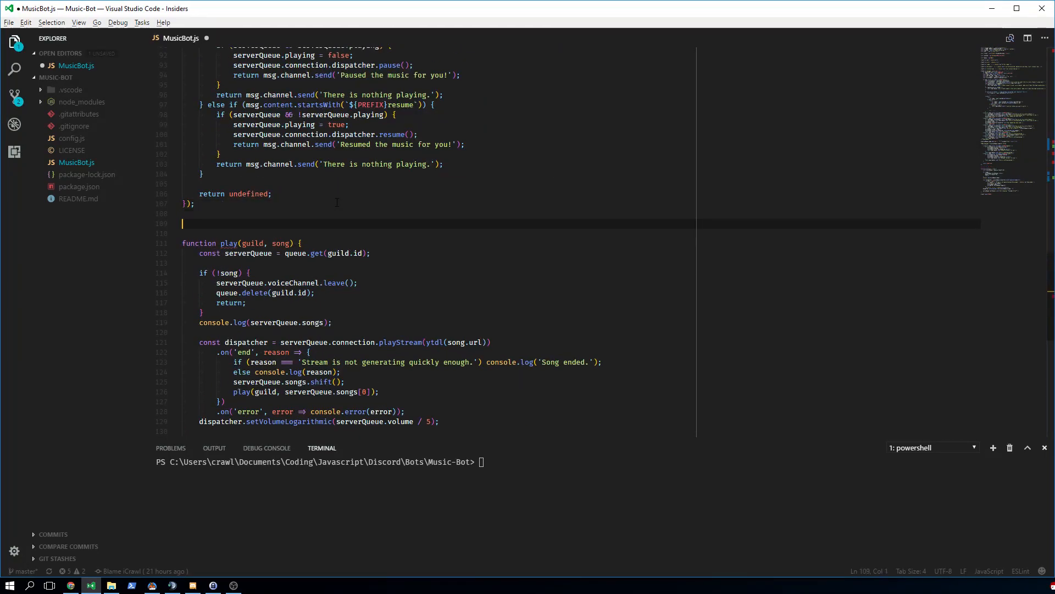
type("async")
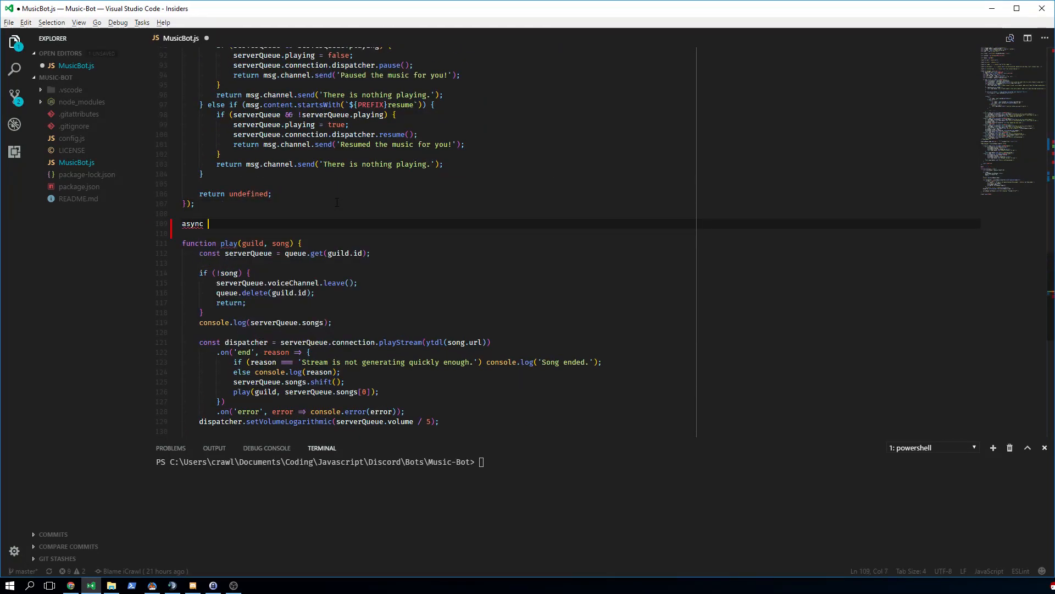
type("function")
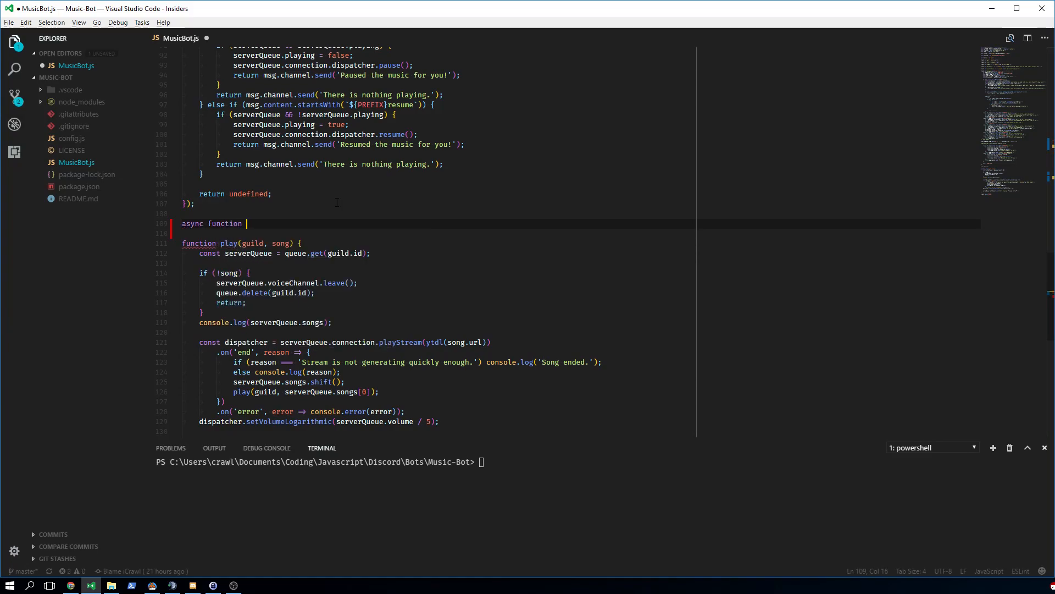
type("handleVideo() {")
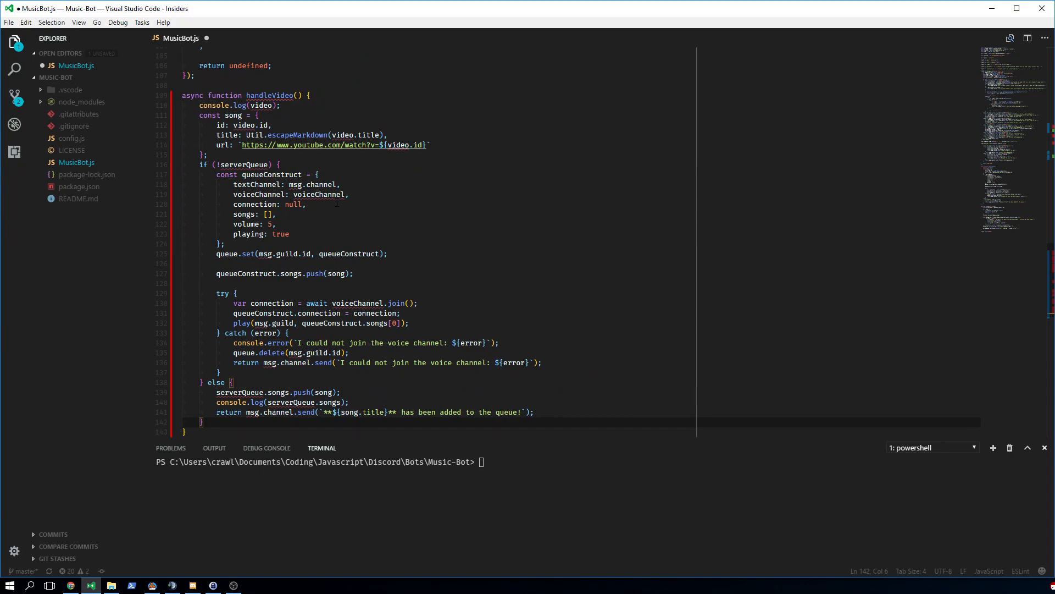
left_click(302, 95)
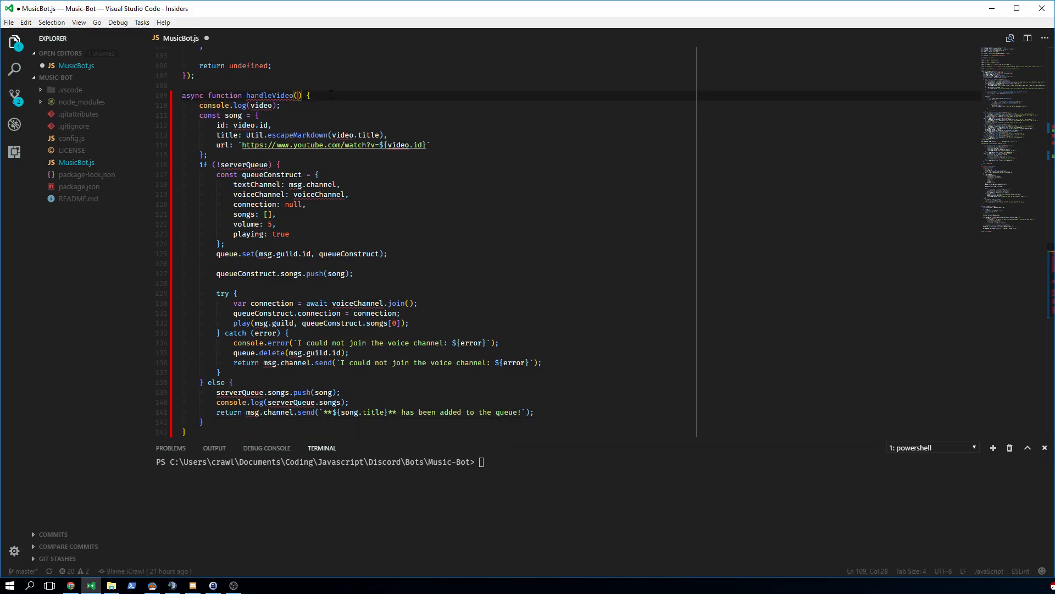
type("vidde")
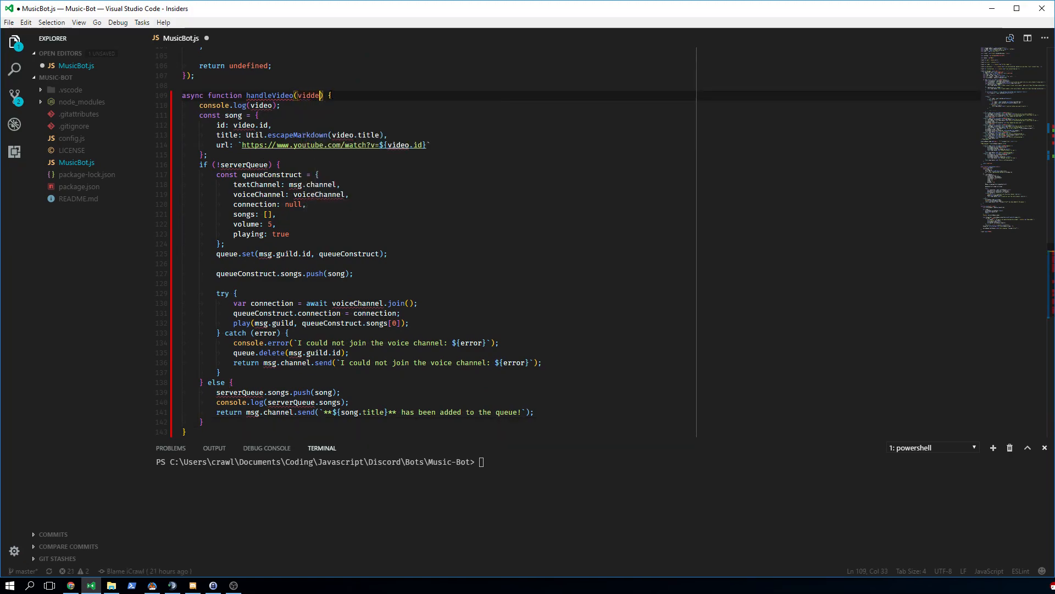
type(", s")
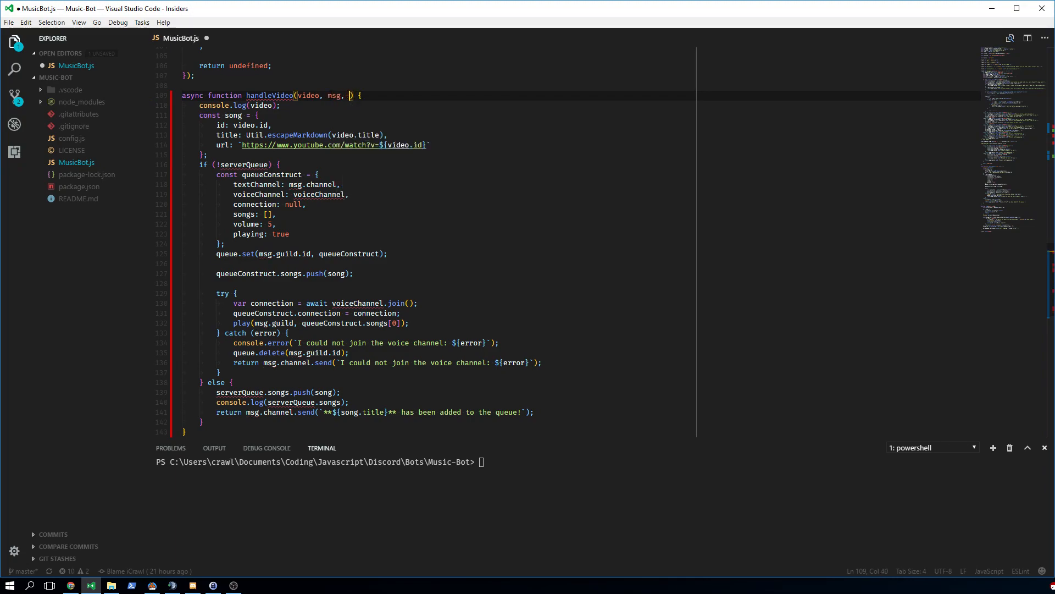
type("voiceChannel")
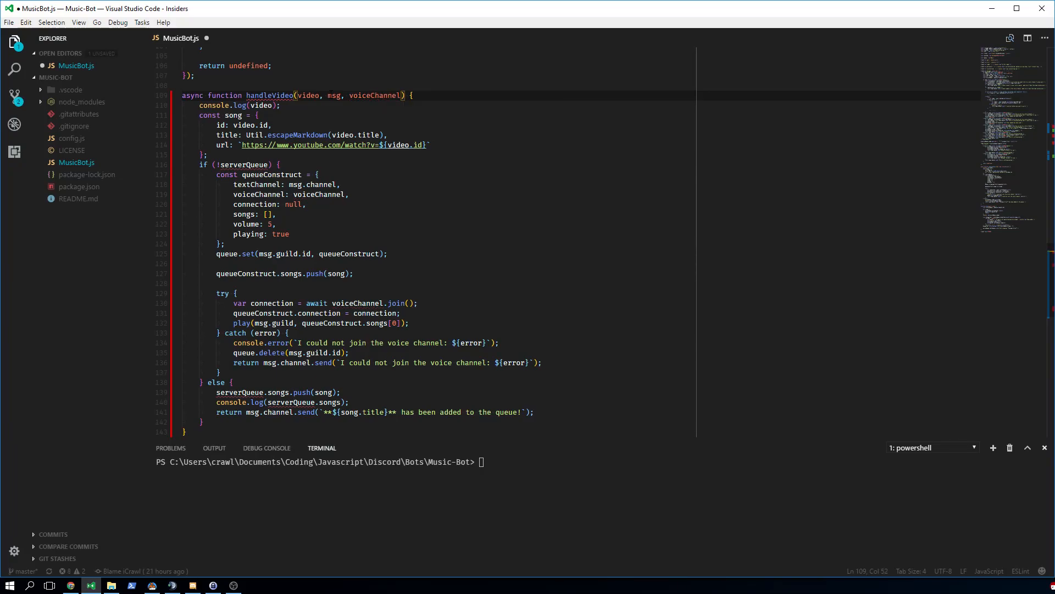
key("Ctrl+s")
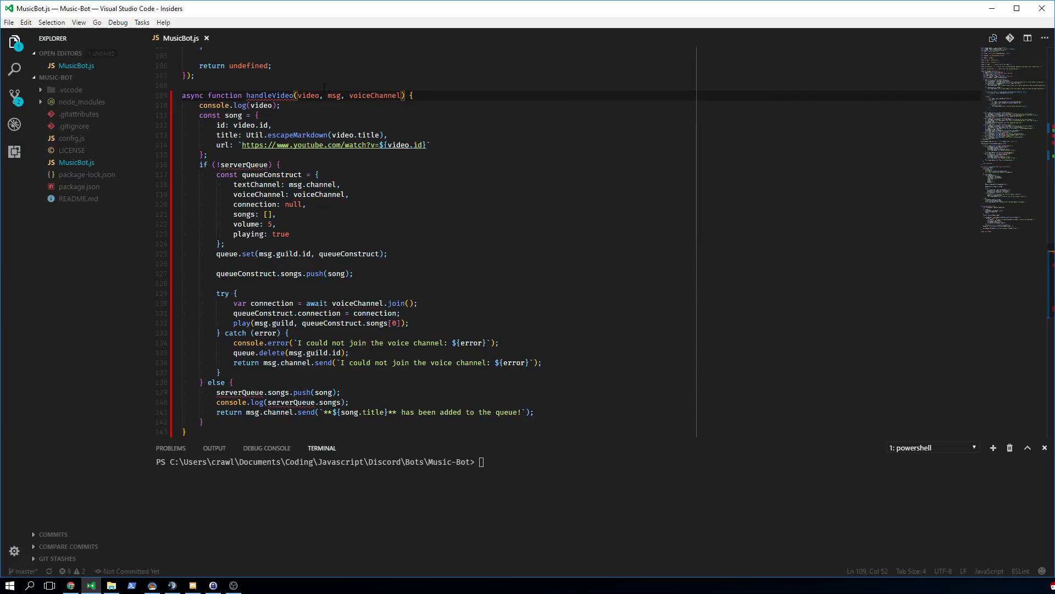
double_click(247, 165)
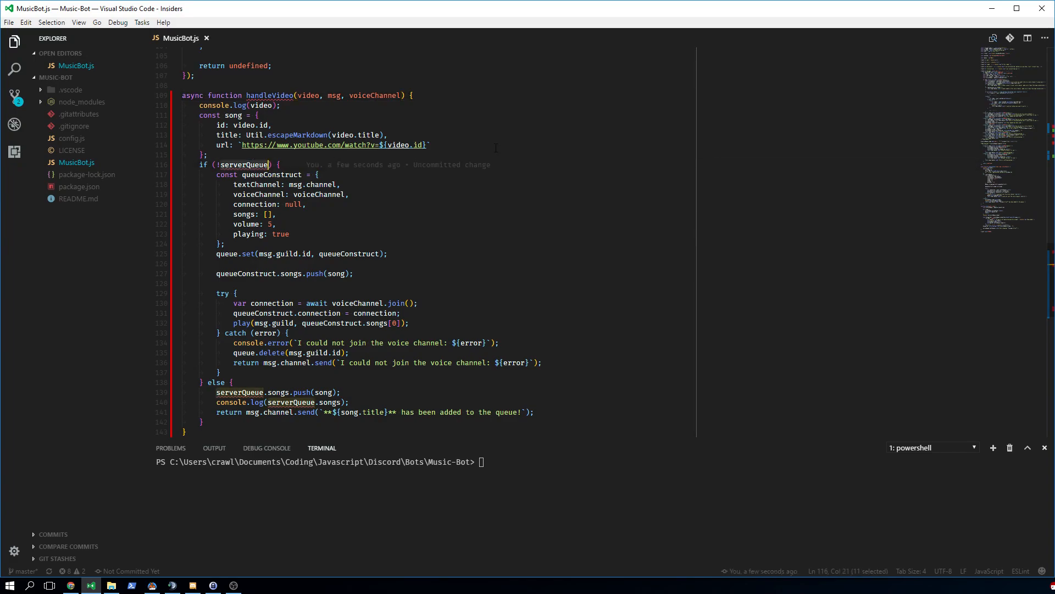
scroll("up", 3)
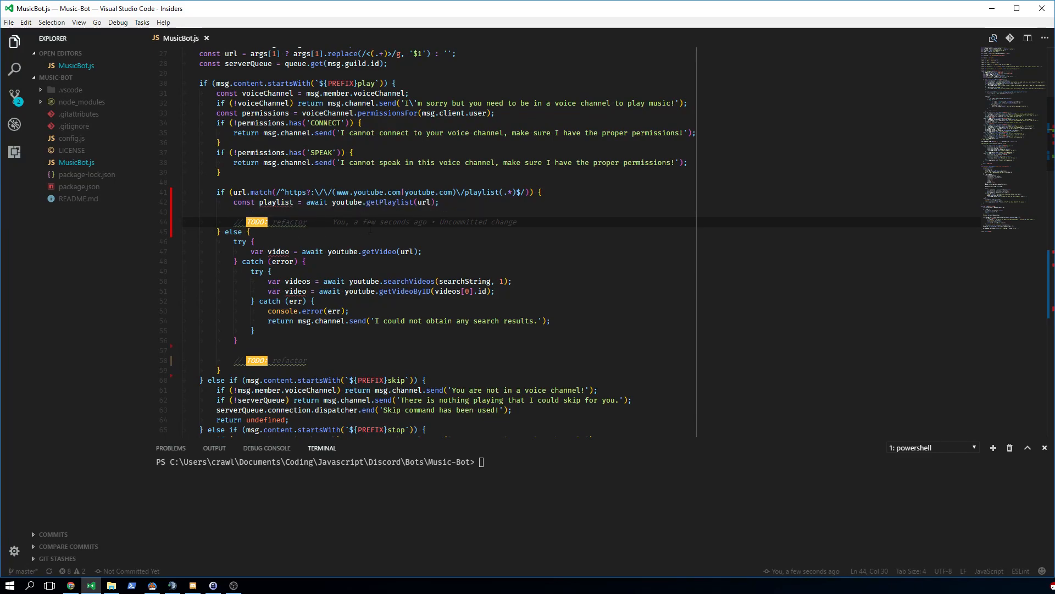
scroll("down", 3)
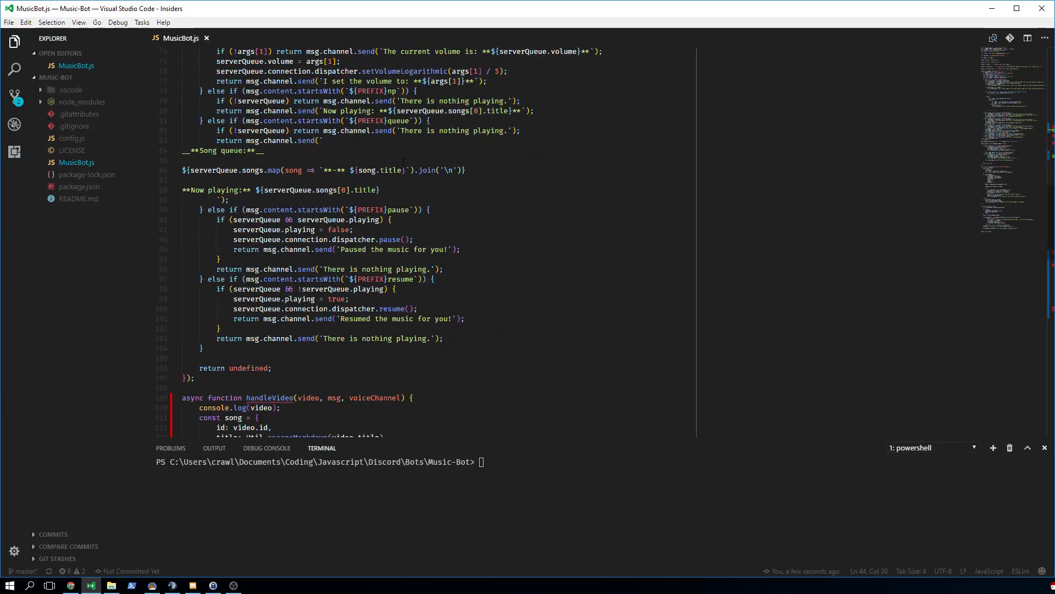
scroll("down", 3)
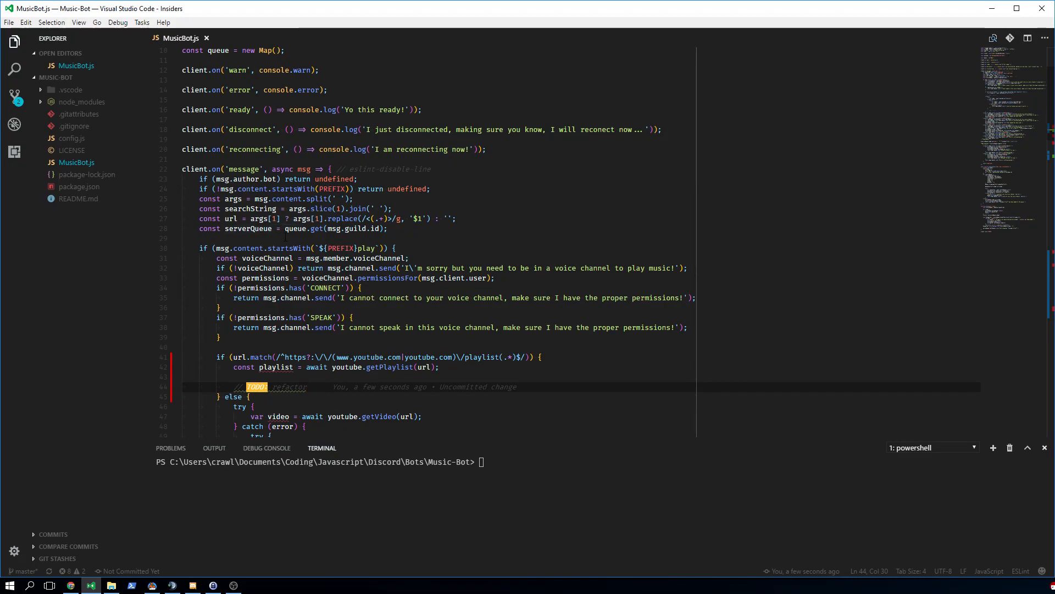
mouse_move(256, 277)
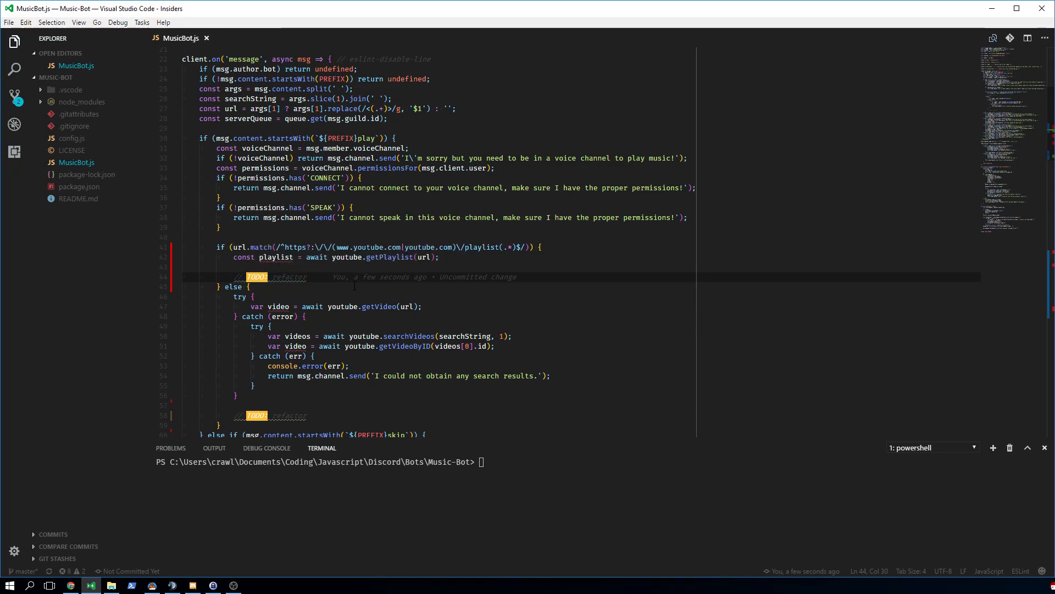
scroll("down", 3)
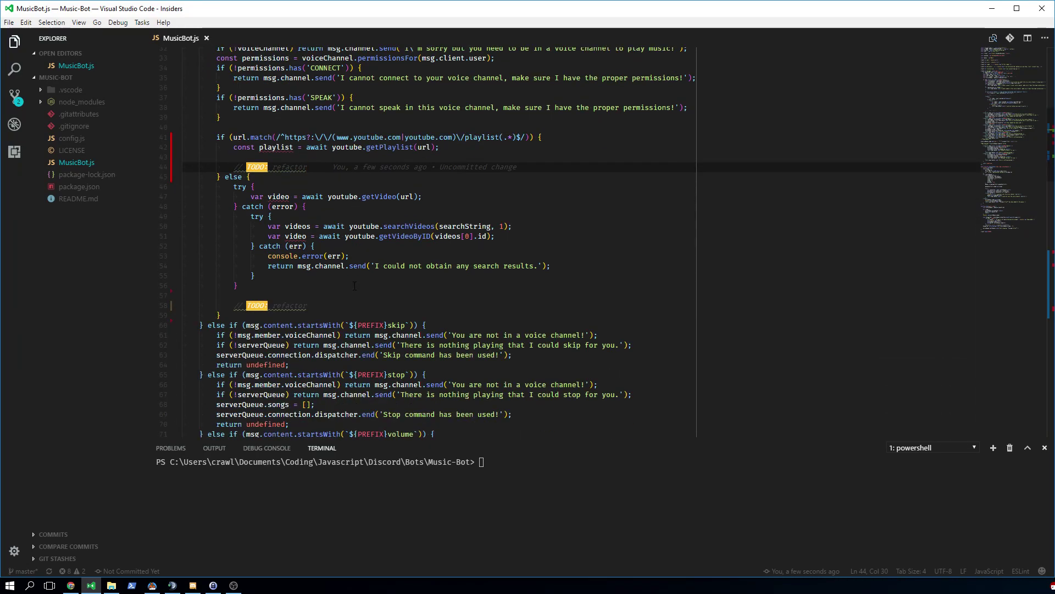
scroll("down", 3)
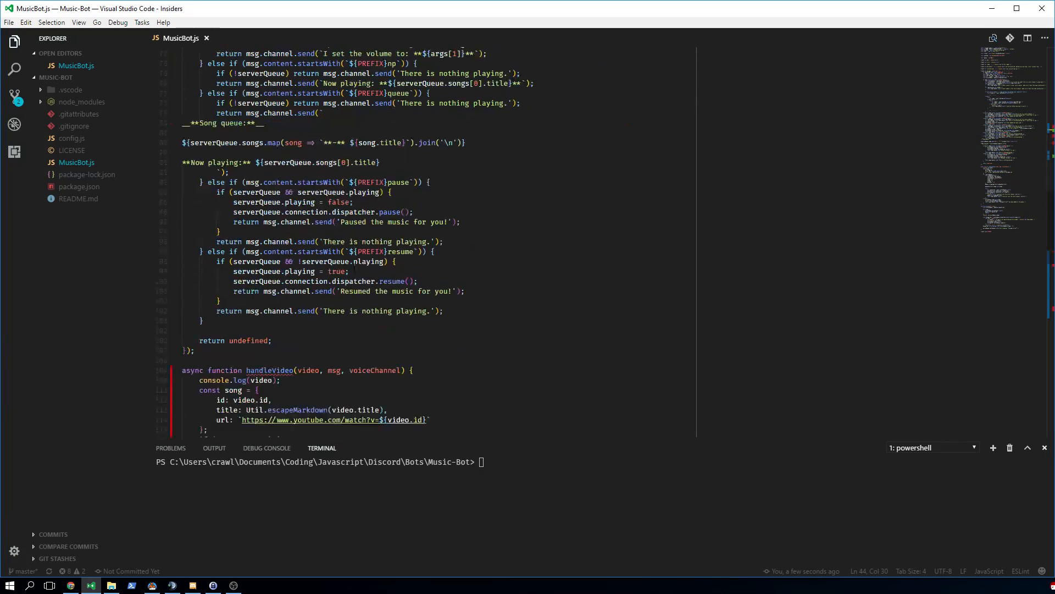
- In handleVideo, define const serverQueue = queue.get(msg.guild.id) and add return undefined
type("const")
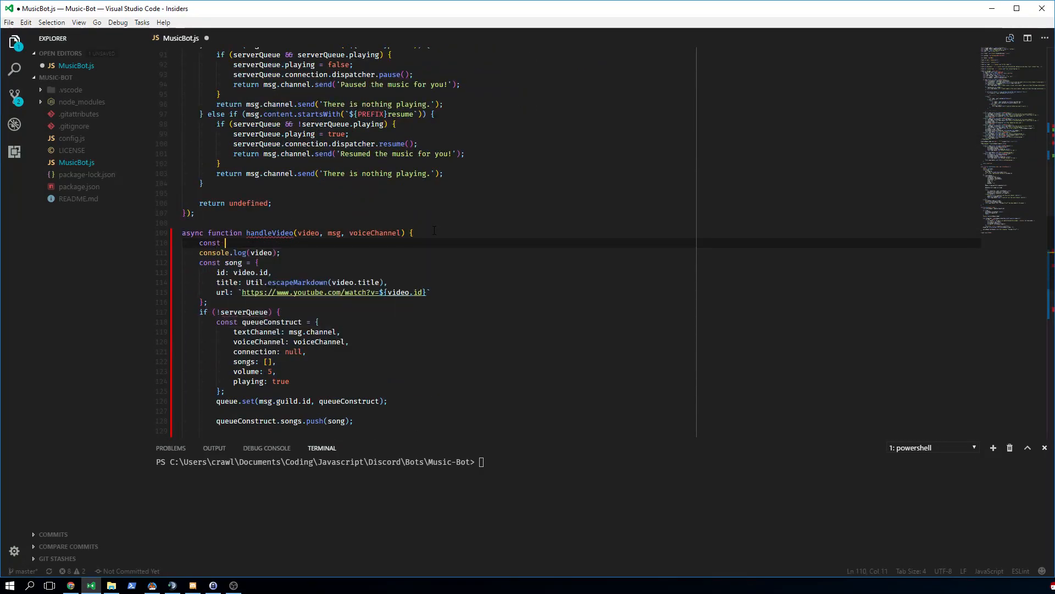
type("serverQueue =")
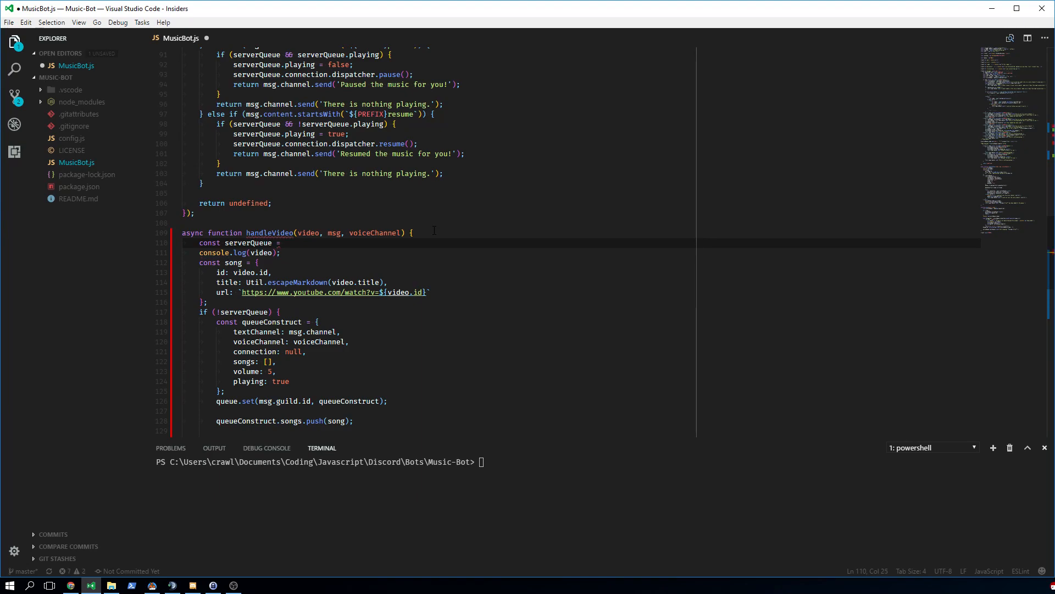
type("queue.get(msg.guild.id);")
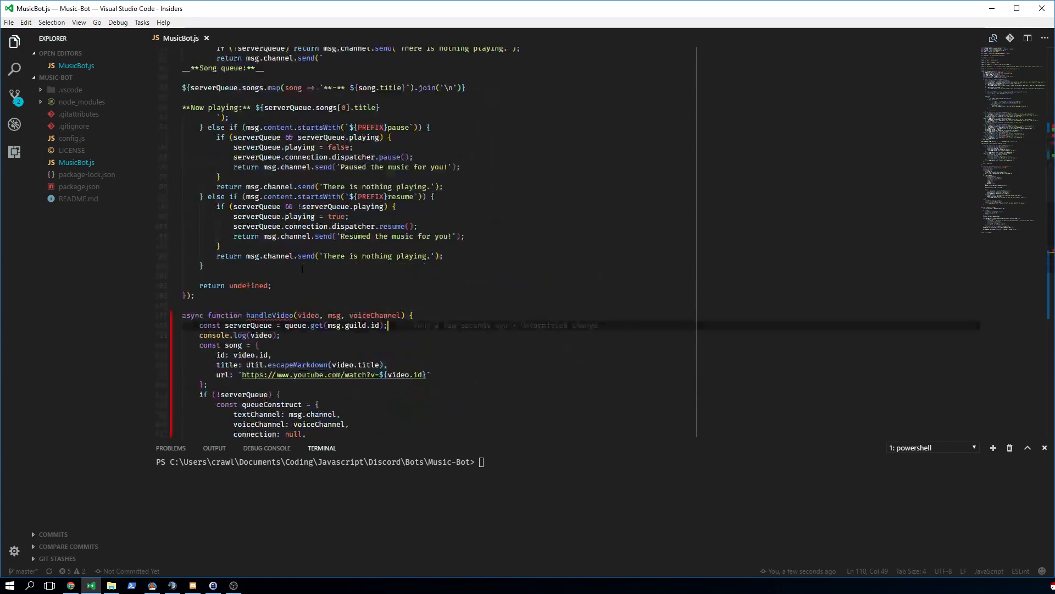
scroll("down", 3)
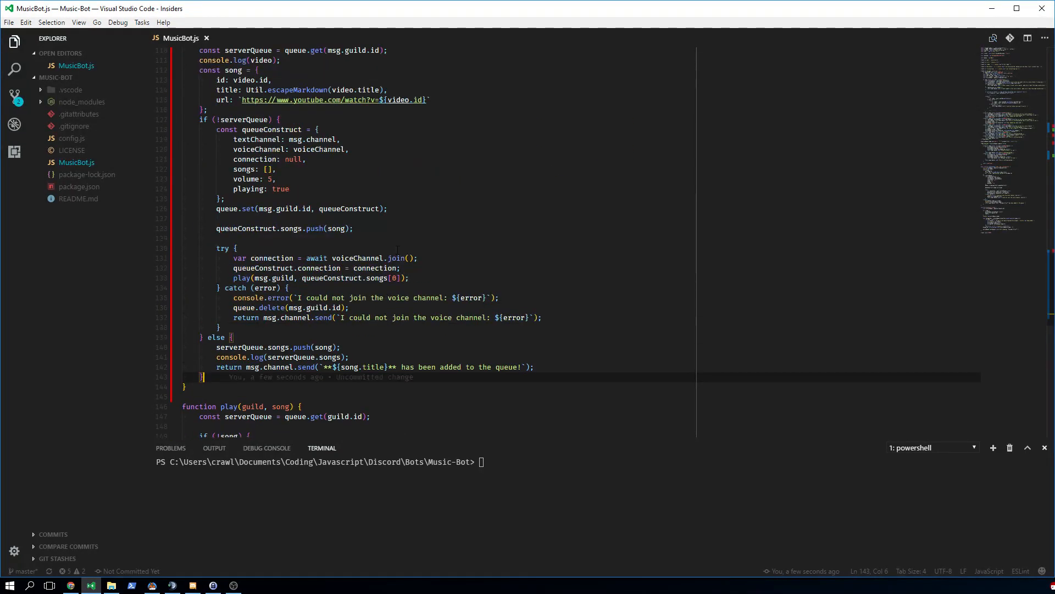
type("return undefined;")
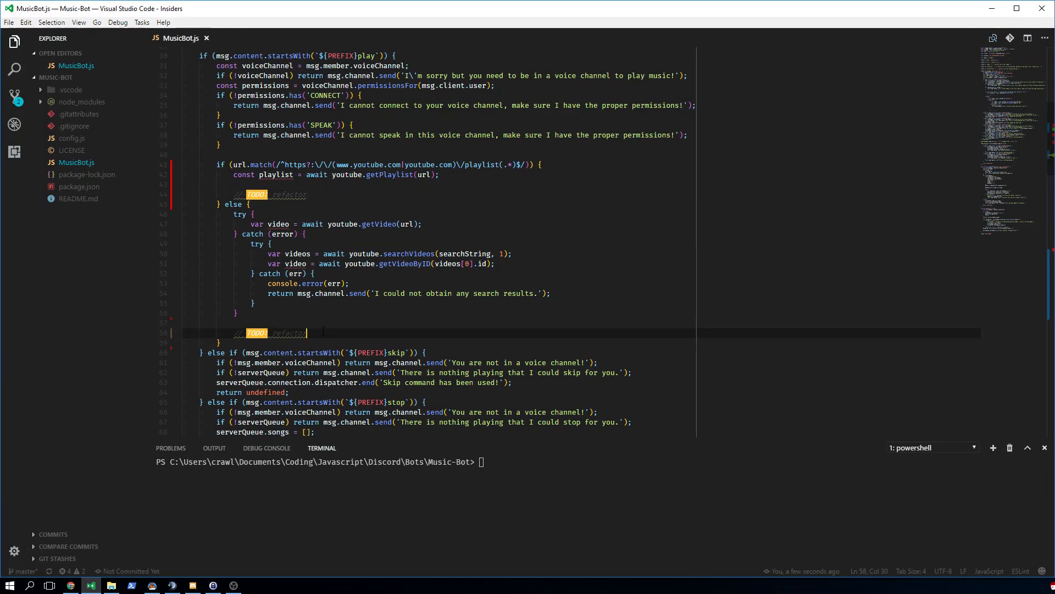
- Replace the single-video TODO with return handleVideo(video, msg, voiceChannel);
type("return")
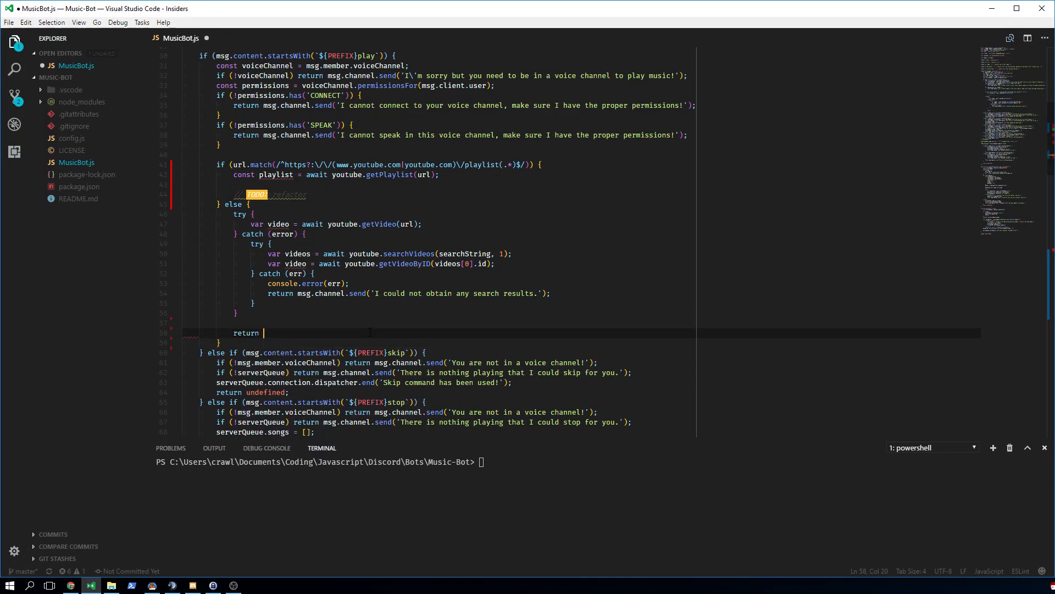
type("handleVideo()")
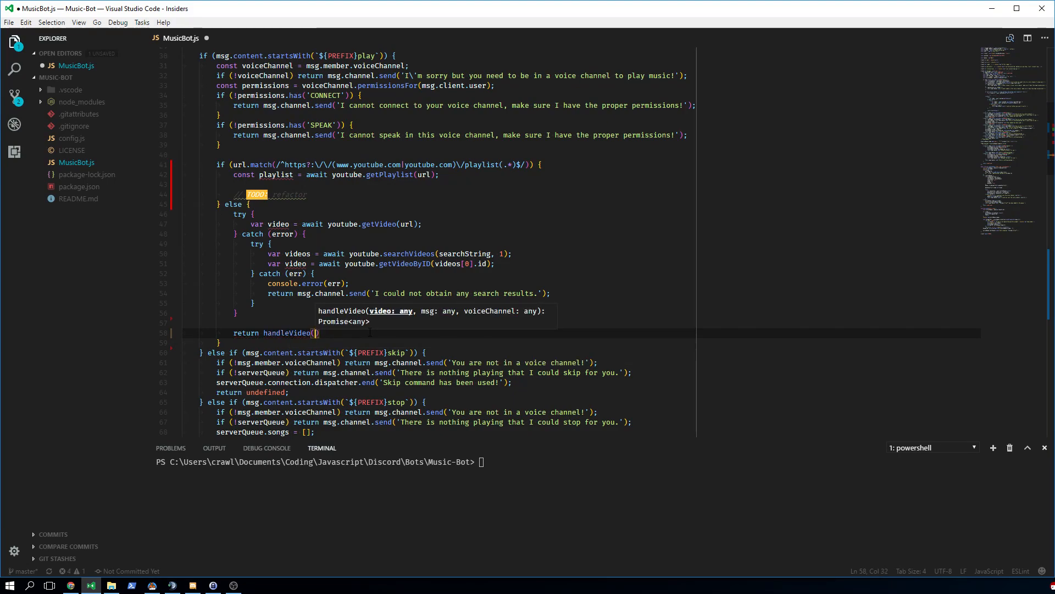
type("video, ms")
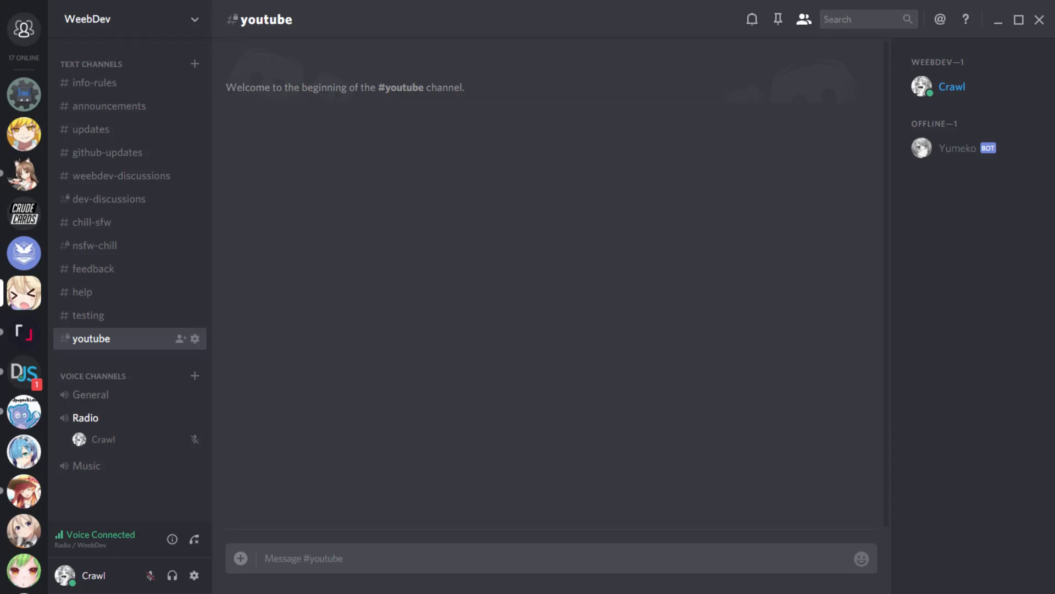
- Send m!play justin bieber baby in the #youtube channel
type("m!play")
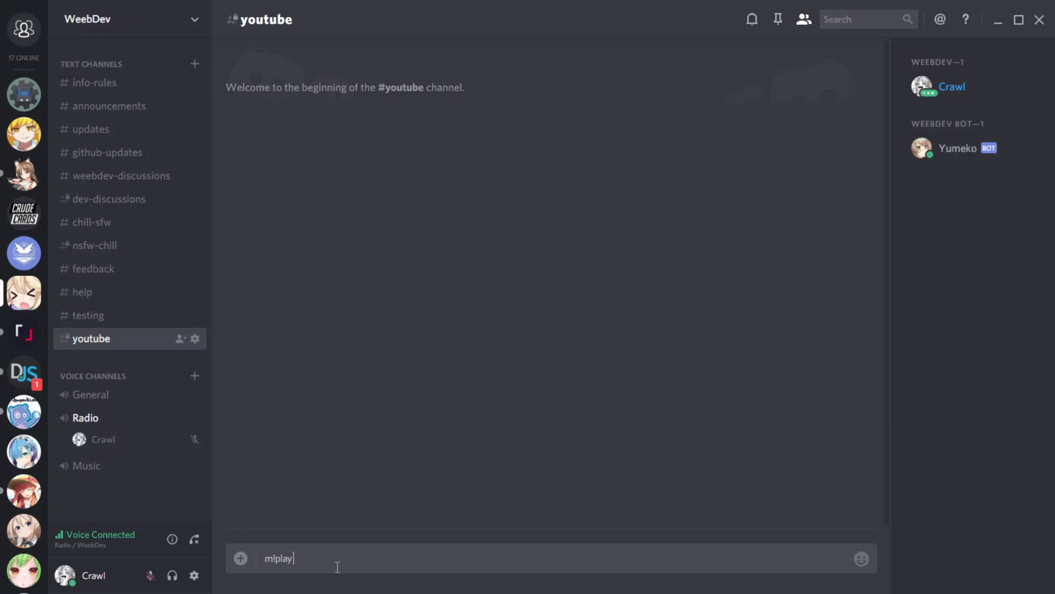
type("just b")
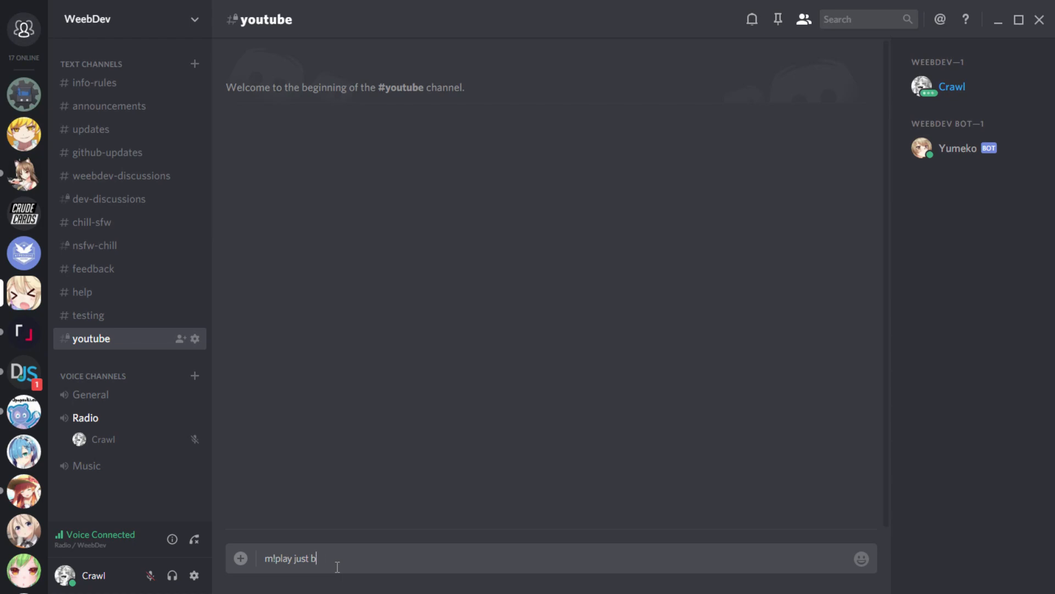
type("ustin bieber")
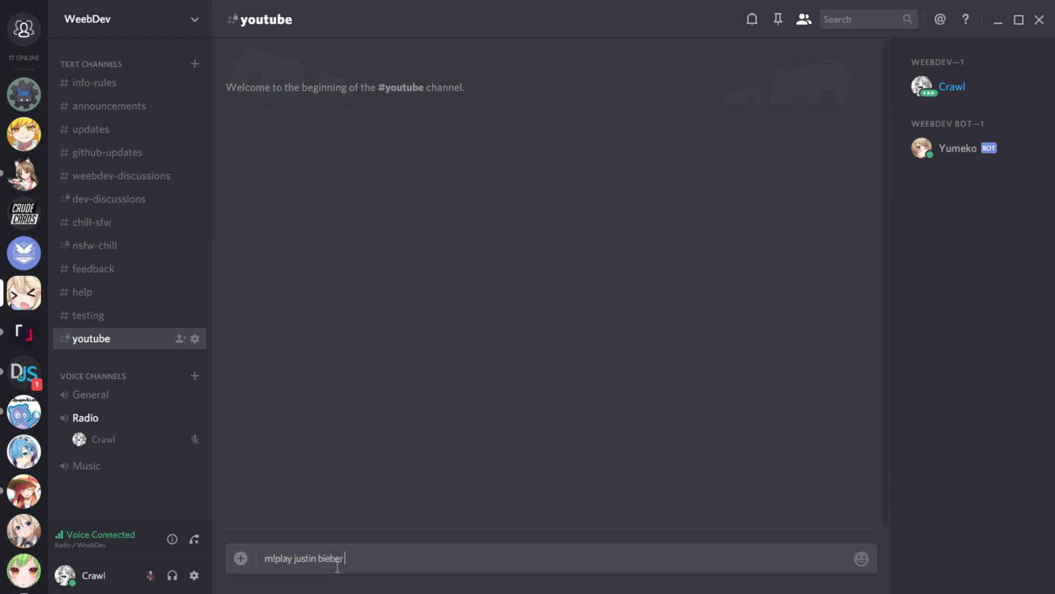
key("Enter")
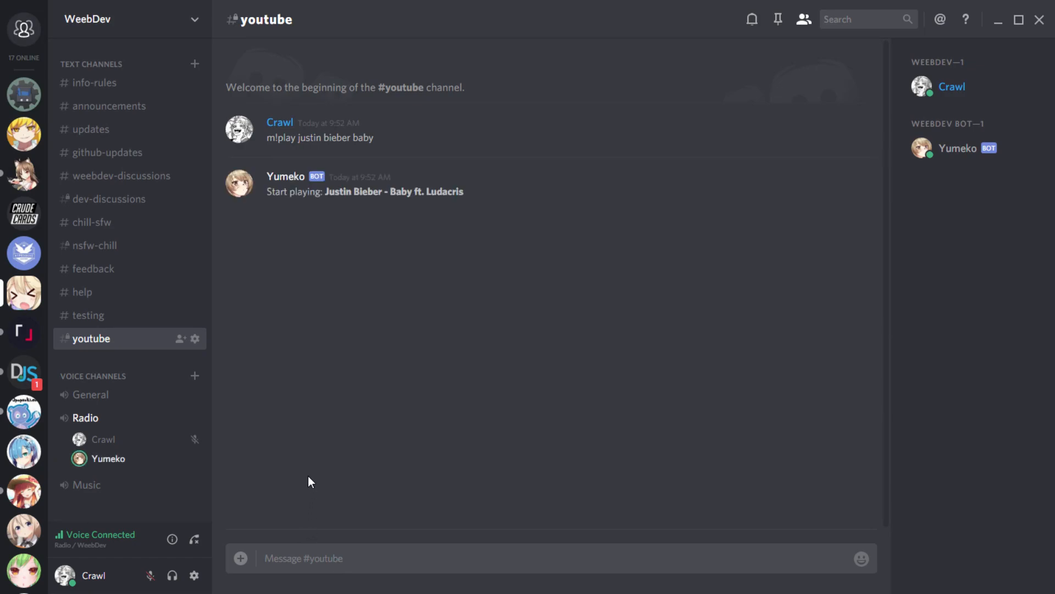
mouse_move(347, 532)
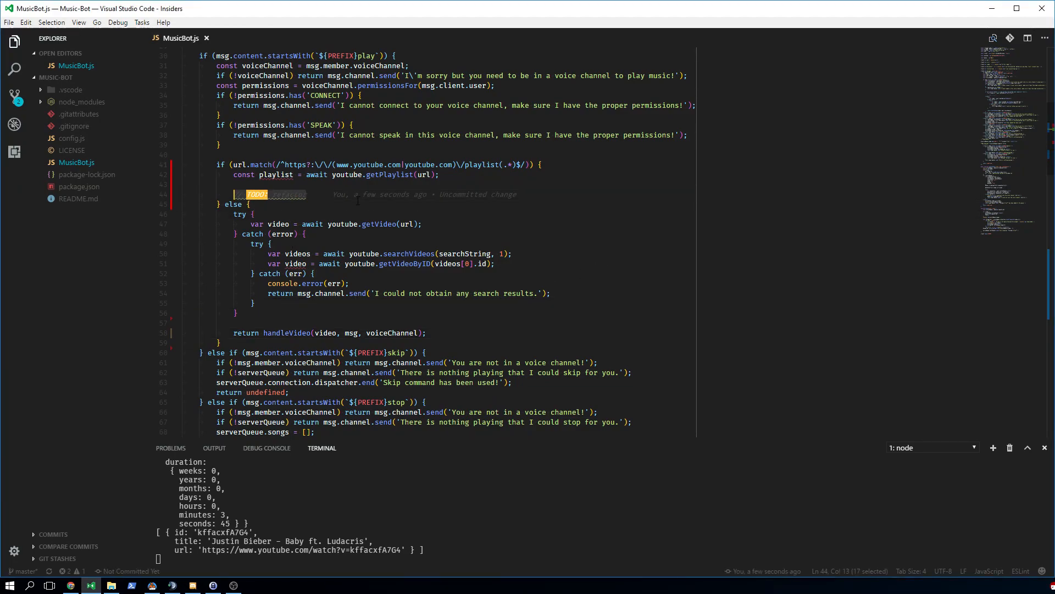
- Replace the playlist TODO with a videos constant and a for...of loop over the videos
key("Delete")
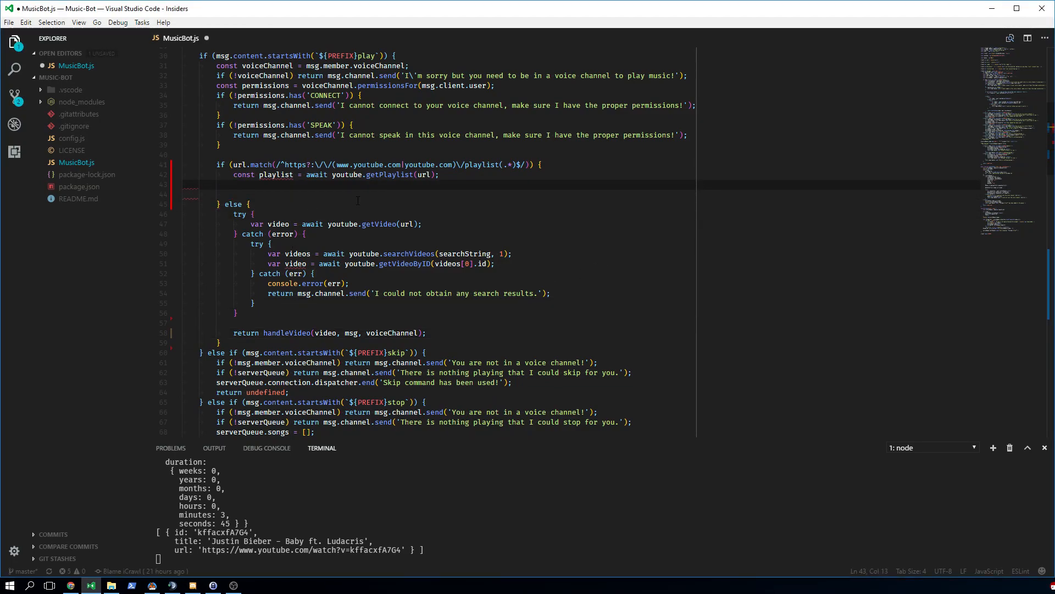
type("const videos = await playlist.getVideos();")
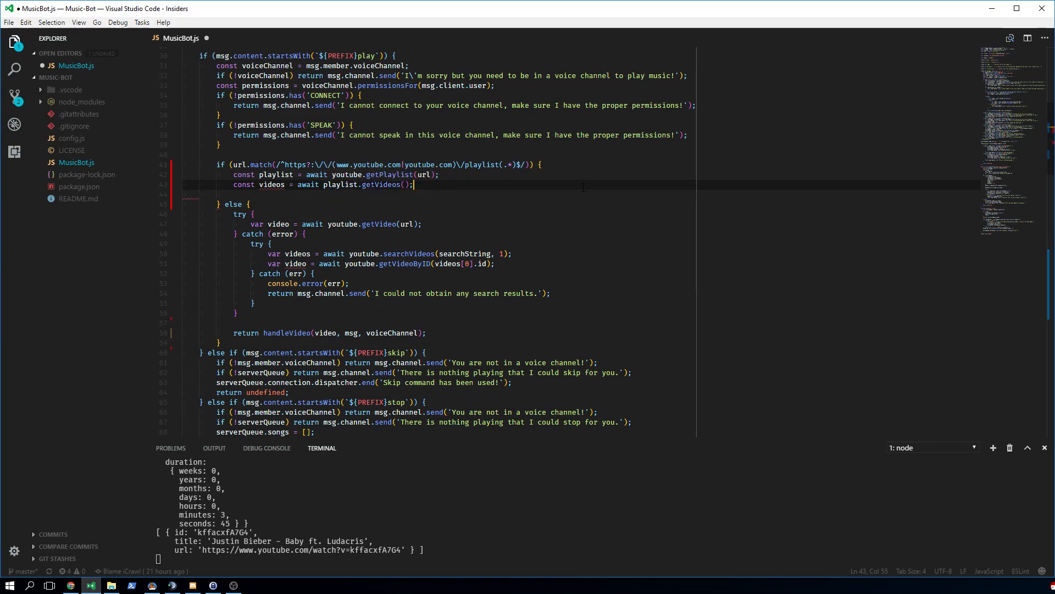
type("const")
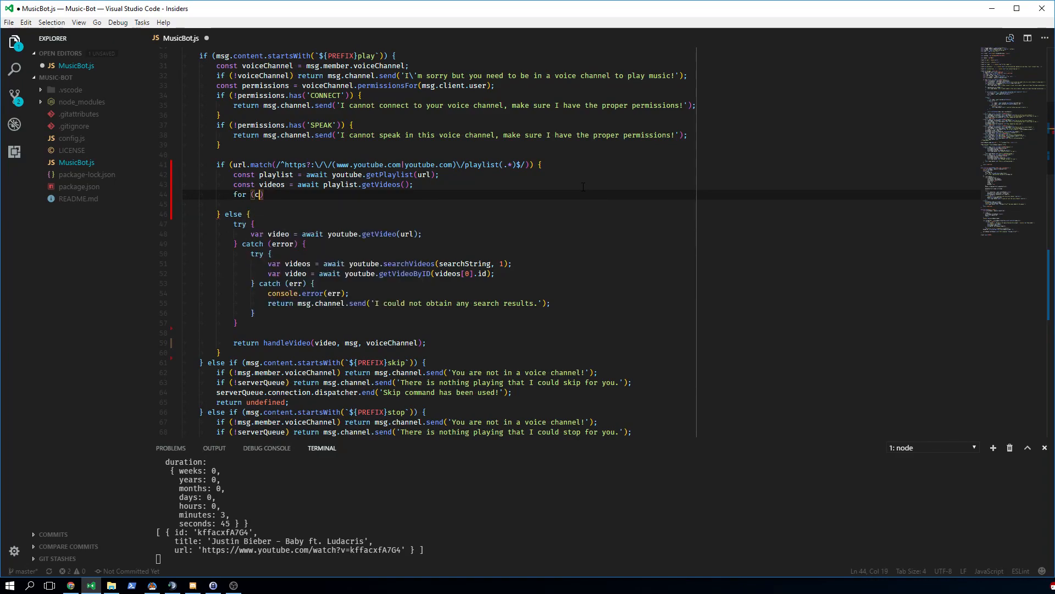
type("onst video of")
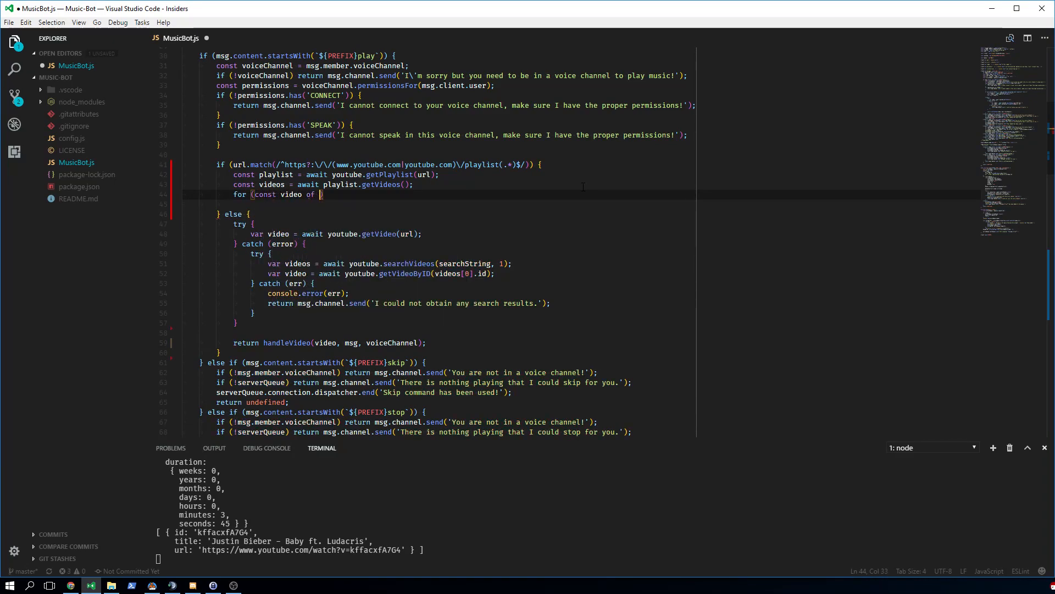
type("Object.values(")
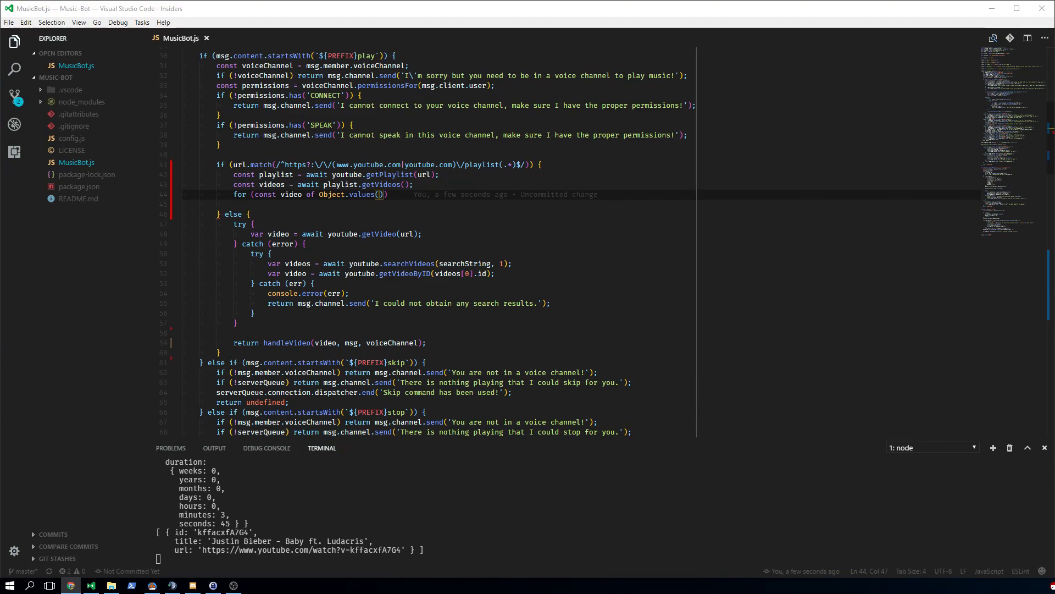
type("videos")
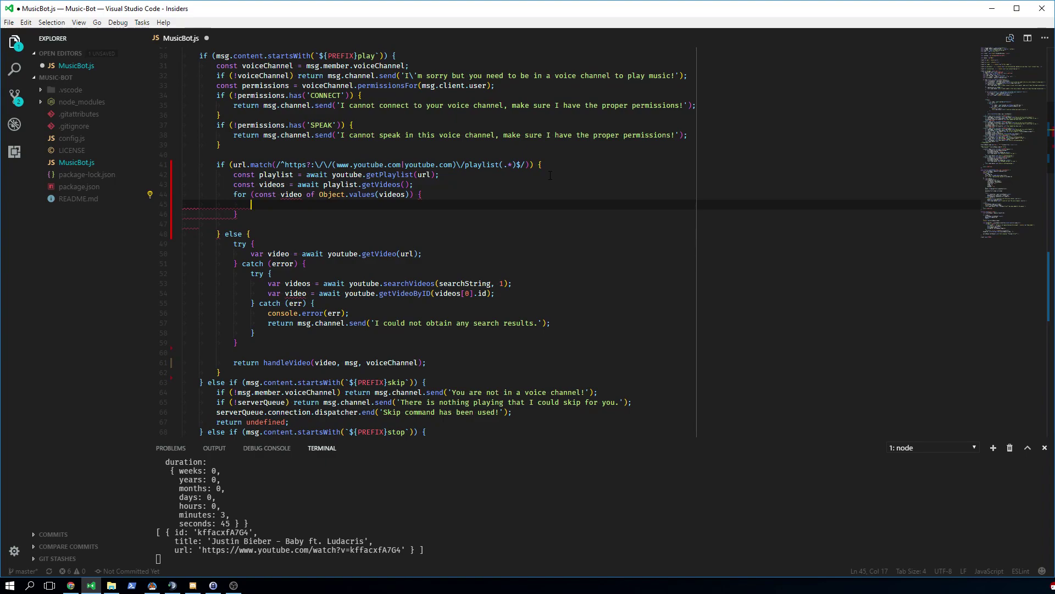
- Fetch each video by ID and await handleVideo(video2, msg, voiceChannel), adding eslint-disable comments
type("const videos")
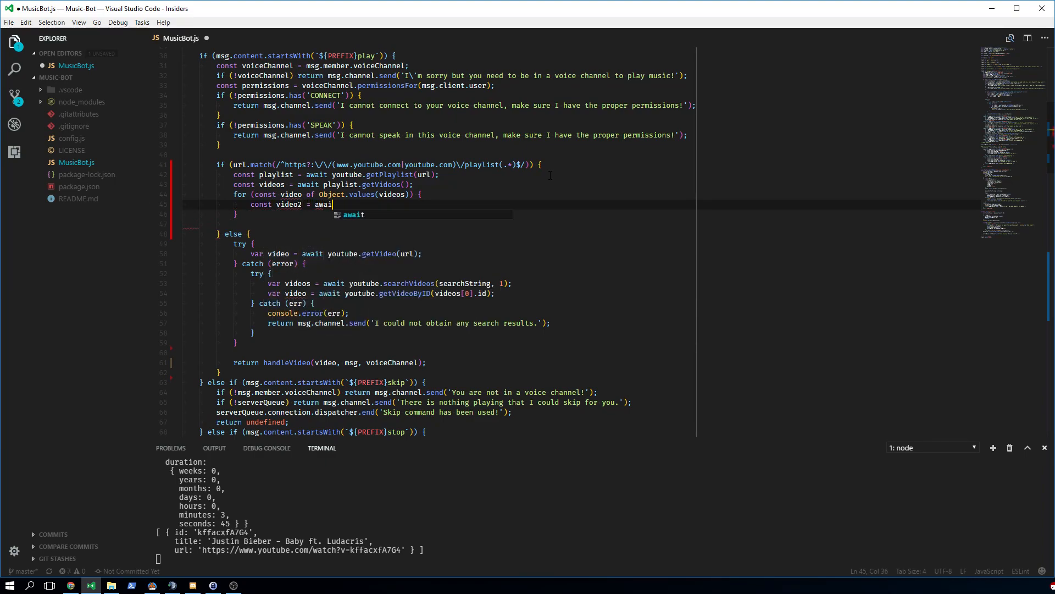
type("youtube.getVideoByID(")
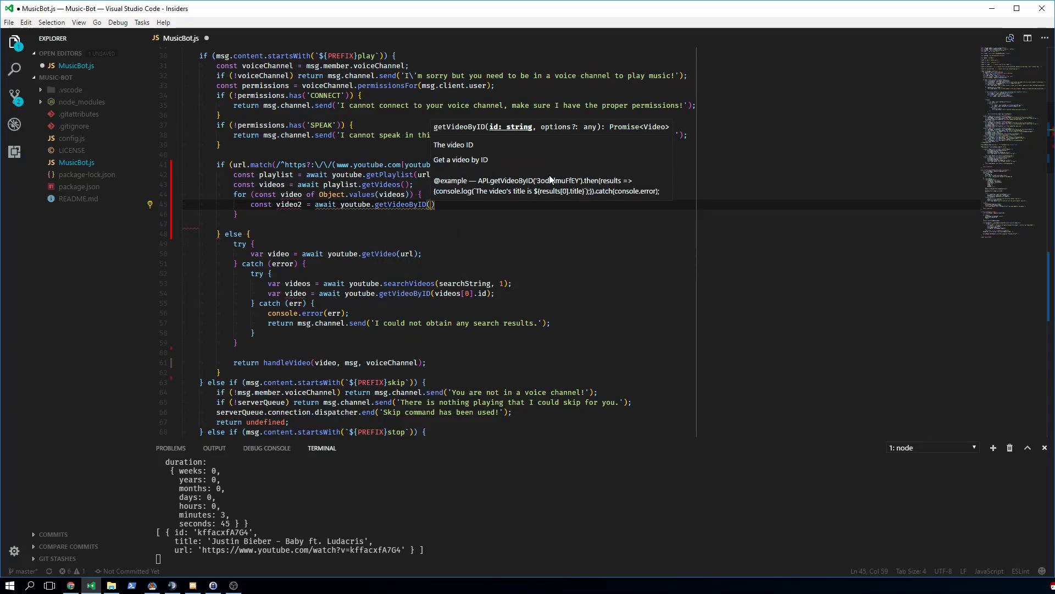
type("video.id")
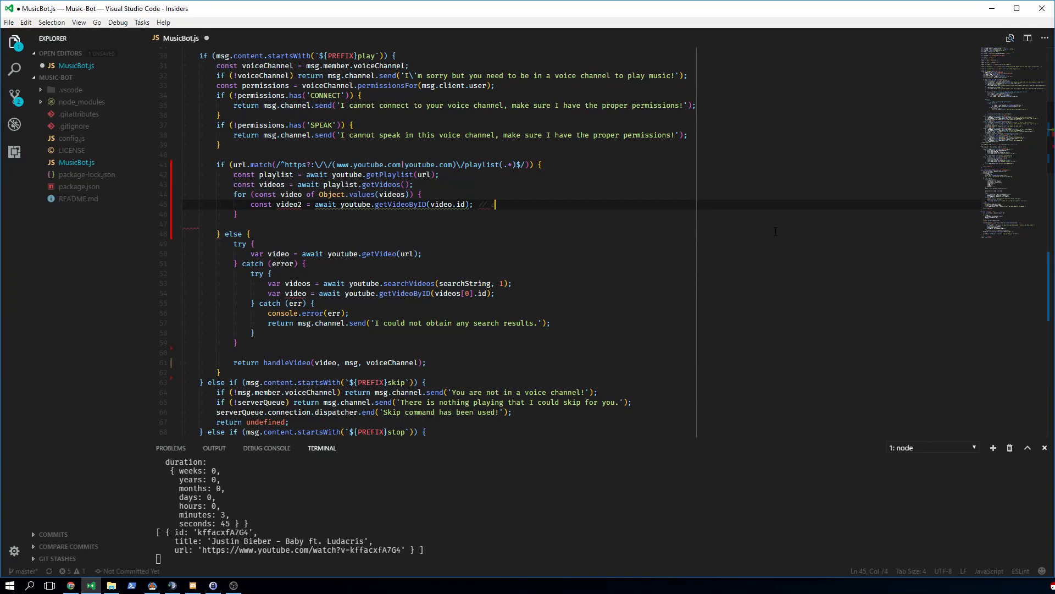
type("eslint-disable-line no-await-in-loop")
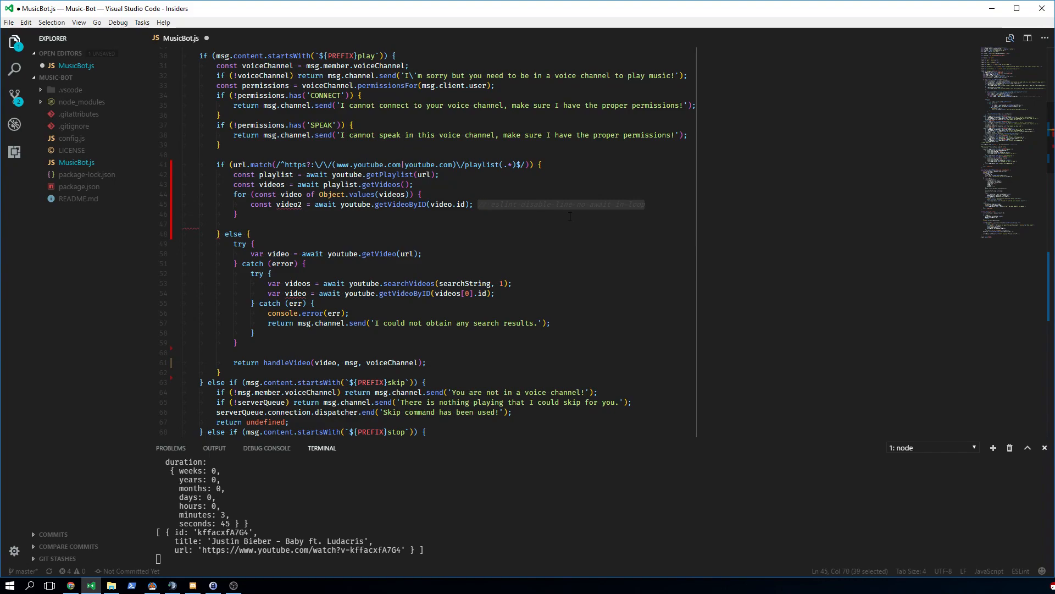
type("await handleVideo(); // eslint-disable-line no-await-in-loop")
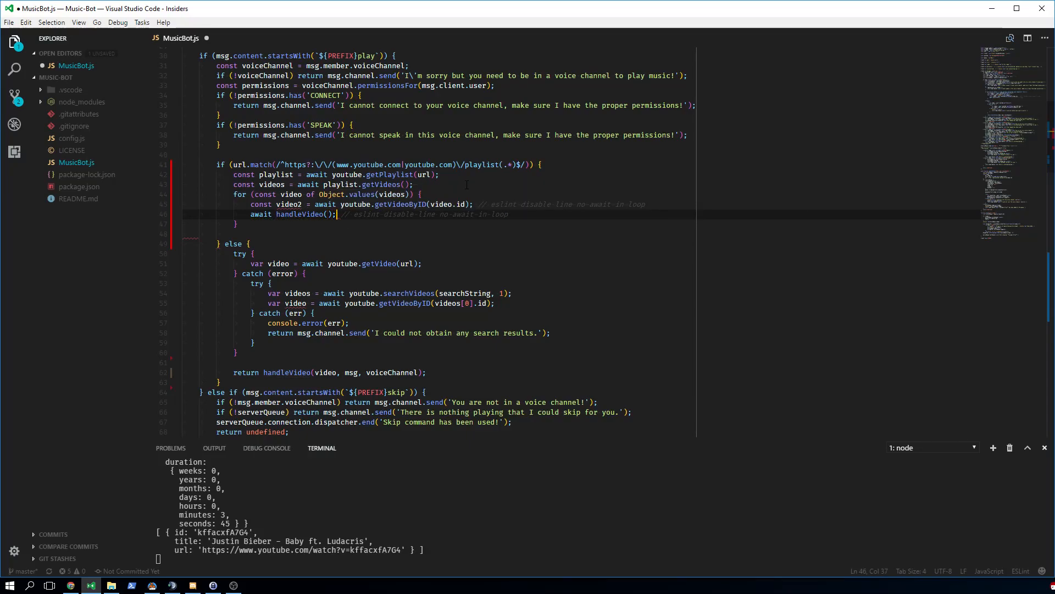
type("video2")
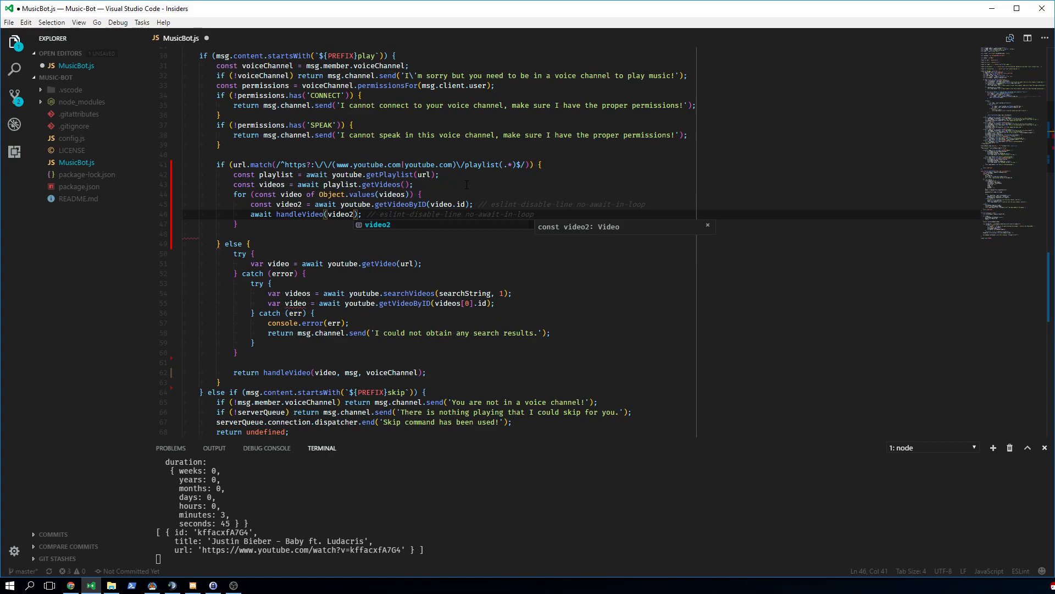
type(", msg, voic")
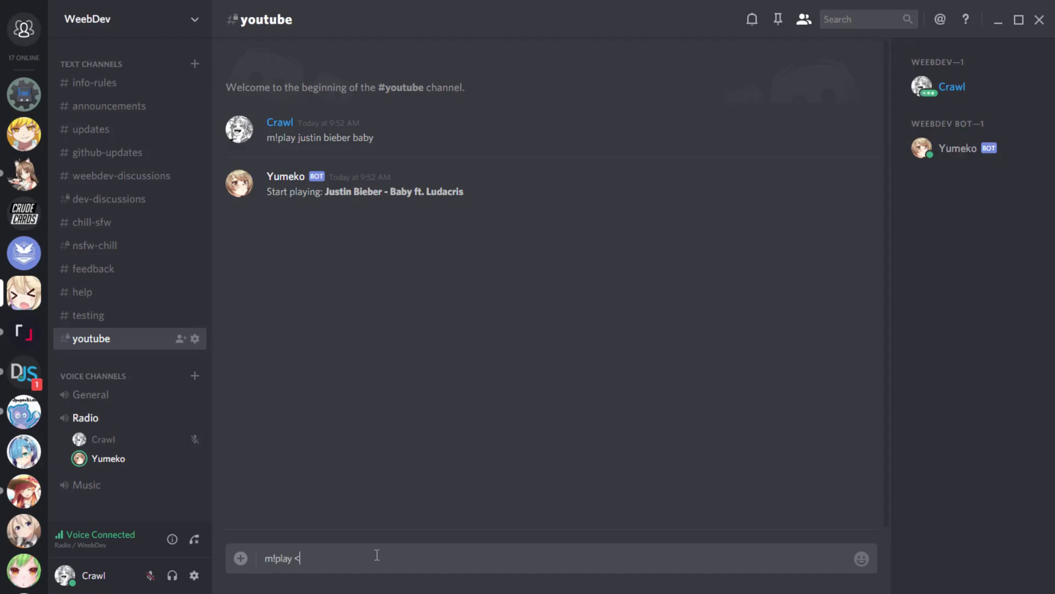
- Send 'm!play' with the YouTube playlist link in Discord's #youtube channel
key("Enter")
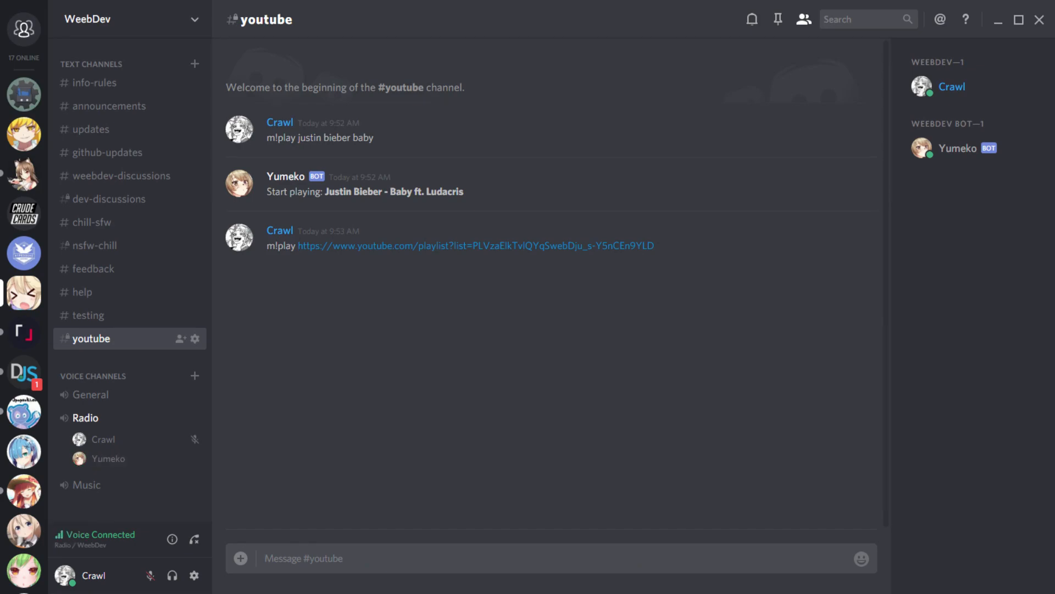
type("m!play")
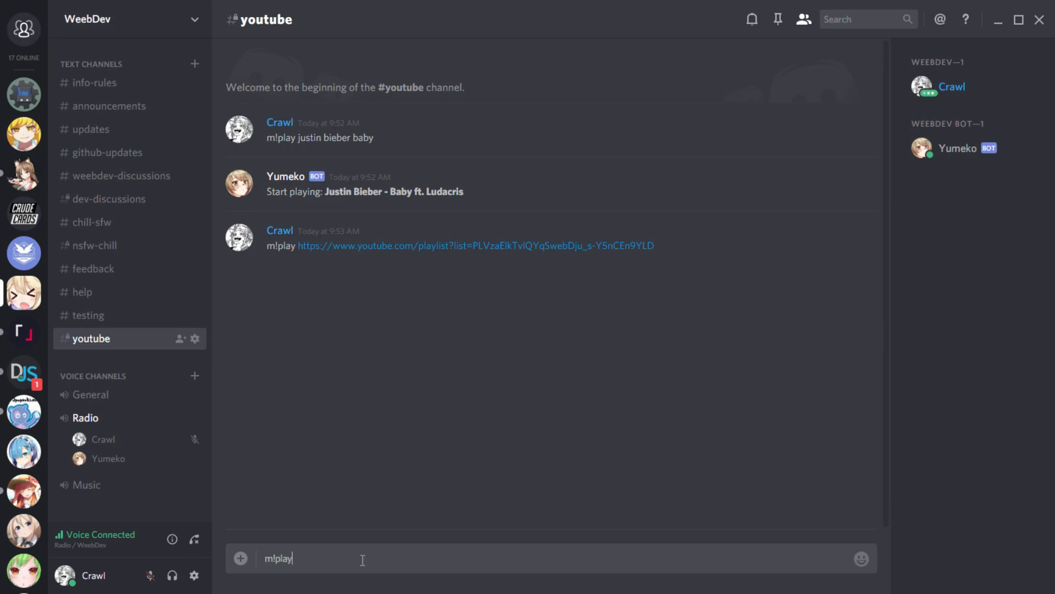
key("Enter")
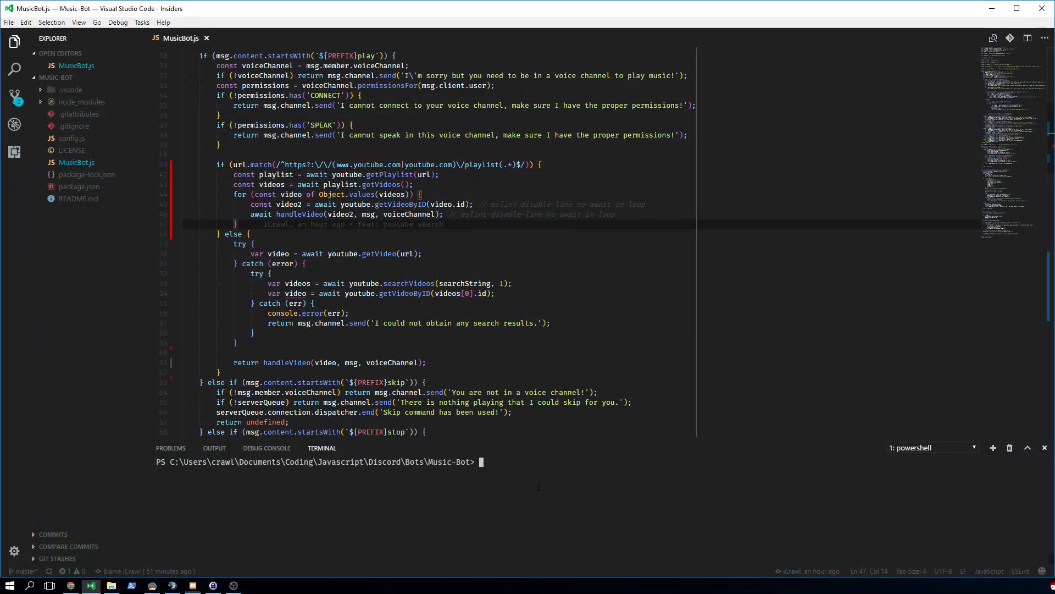
- Pass true from the playlist loop, add 'playlist = false' to handleVideo, and guard the reply with if (playlist)
type(", true")
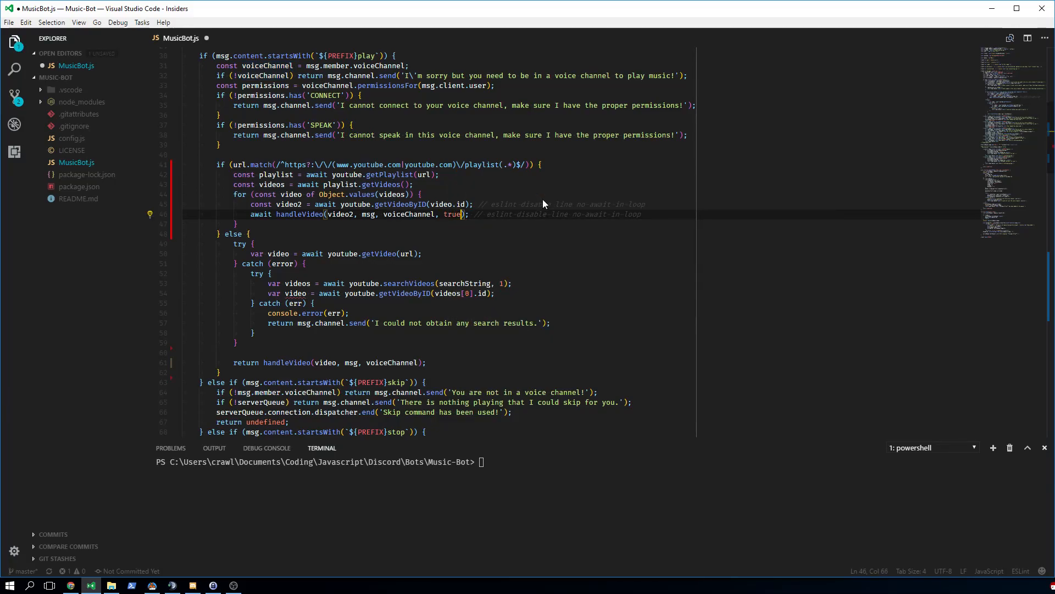
scroll("down", 3)
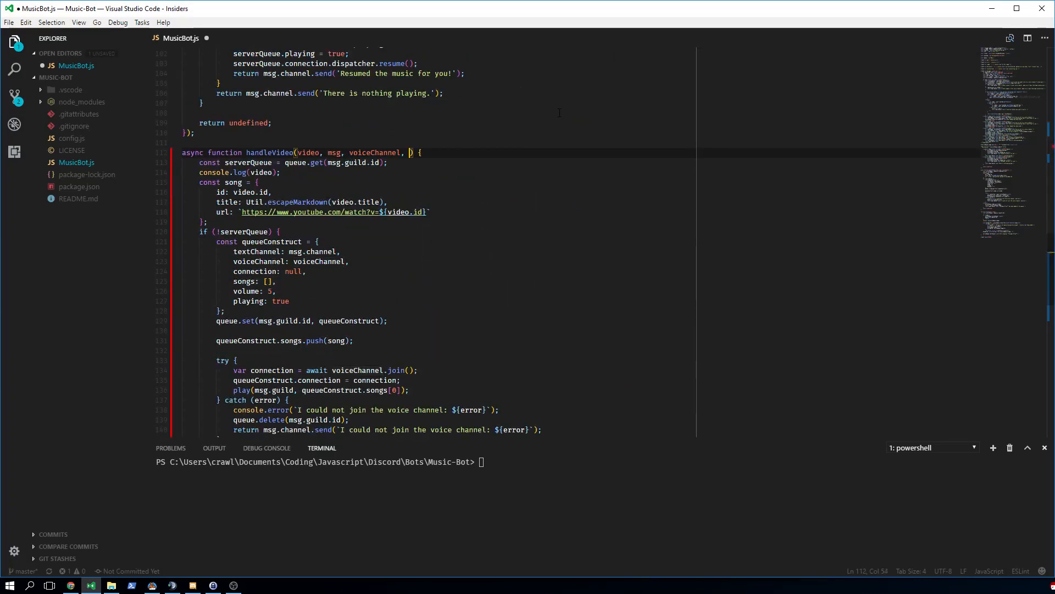
type("playlist = f")
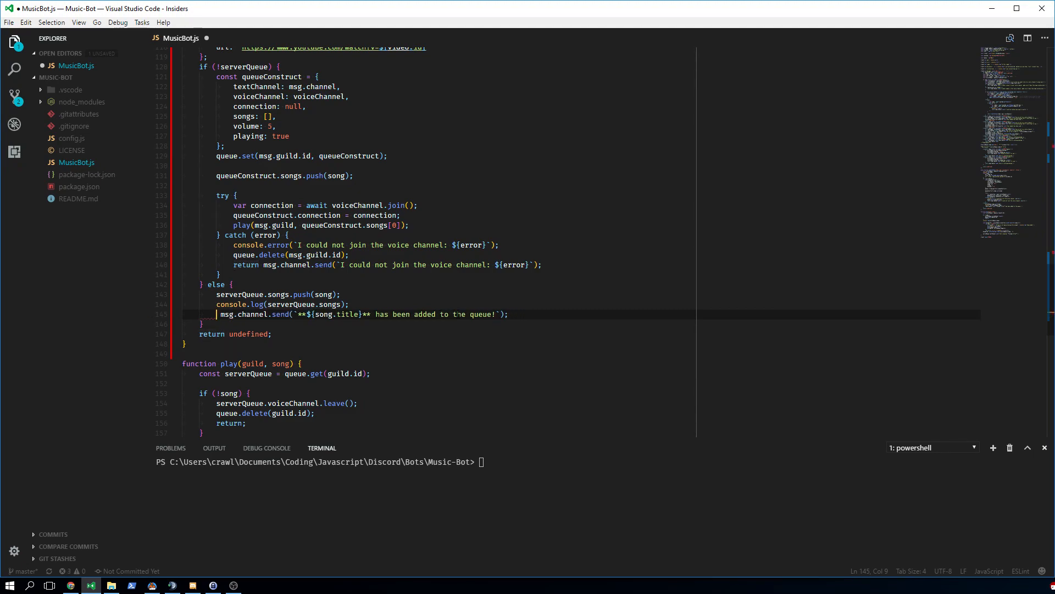
type("return")
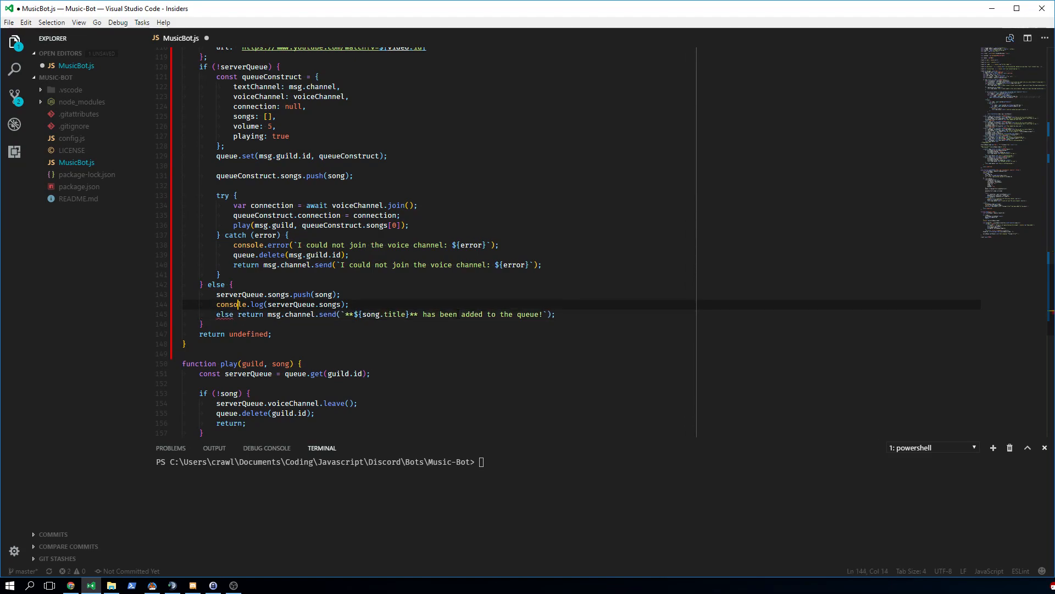
type("if (pla")
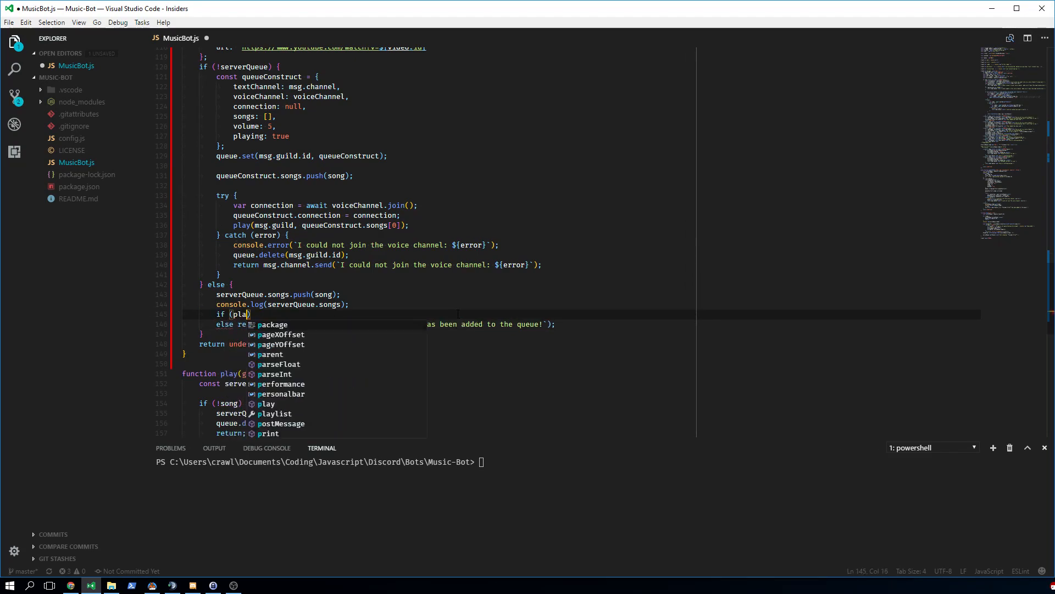
type("ylist) re")
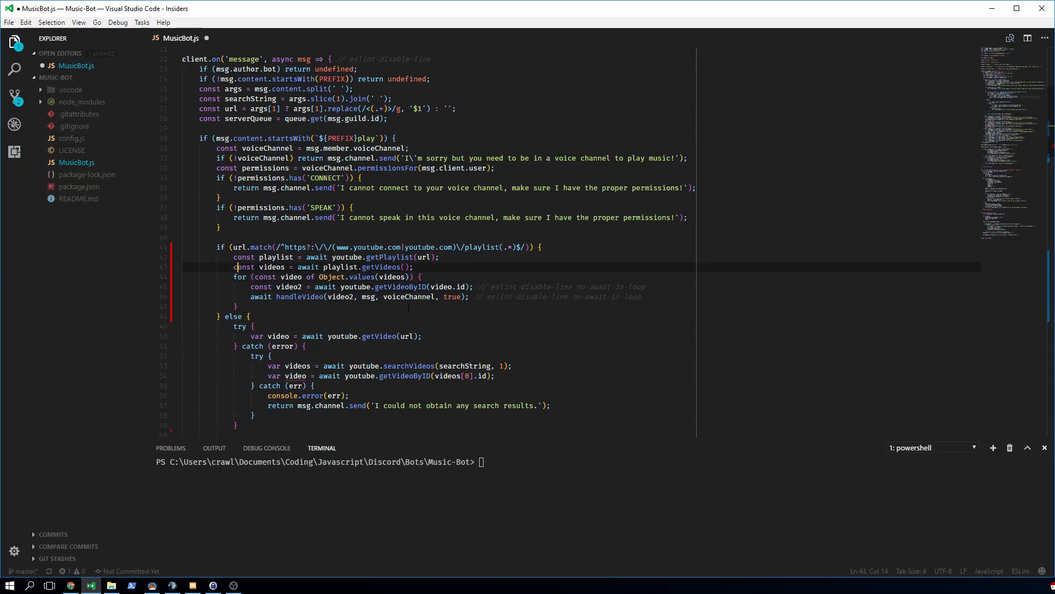
- Add console.log(playlist) after getPlaylist and run 'node .\MusicBot.js' in the terminal
key("Enter")
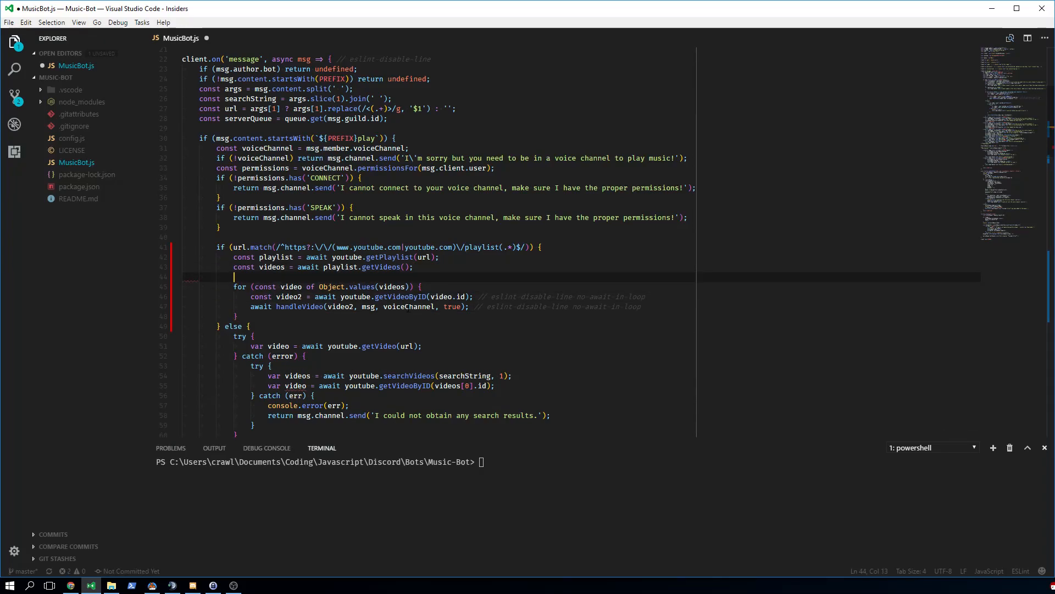
type("msg.g")
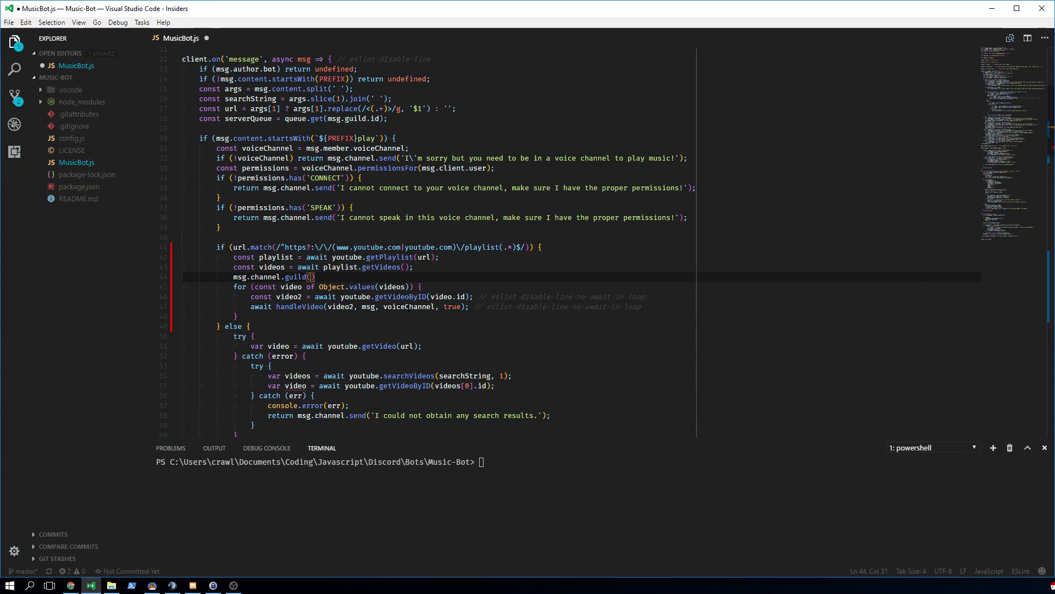
type("console.log(playlist);")
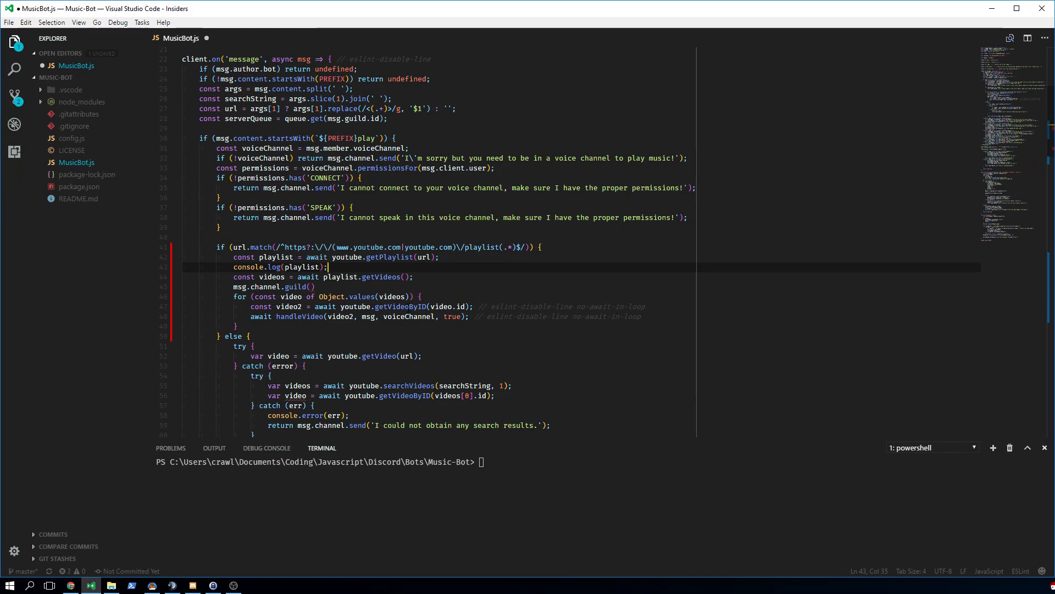
type("reut")
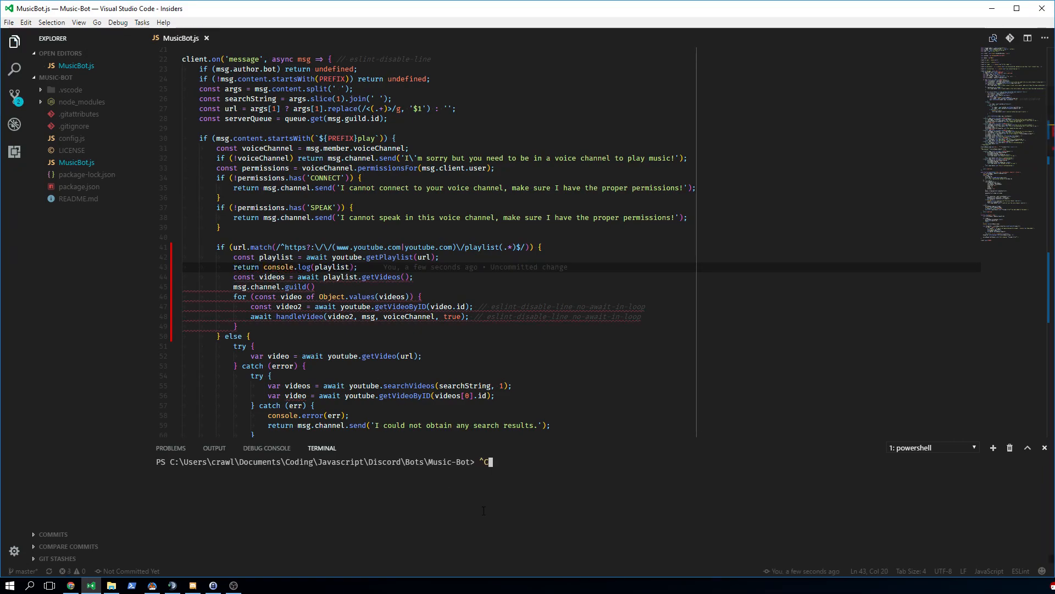
type("node .\\MusicBot.js")
left_click(581, 287)
type("`${")
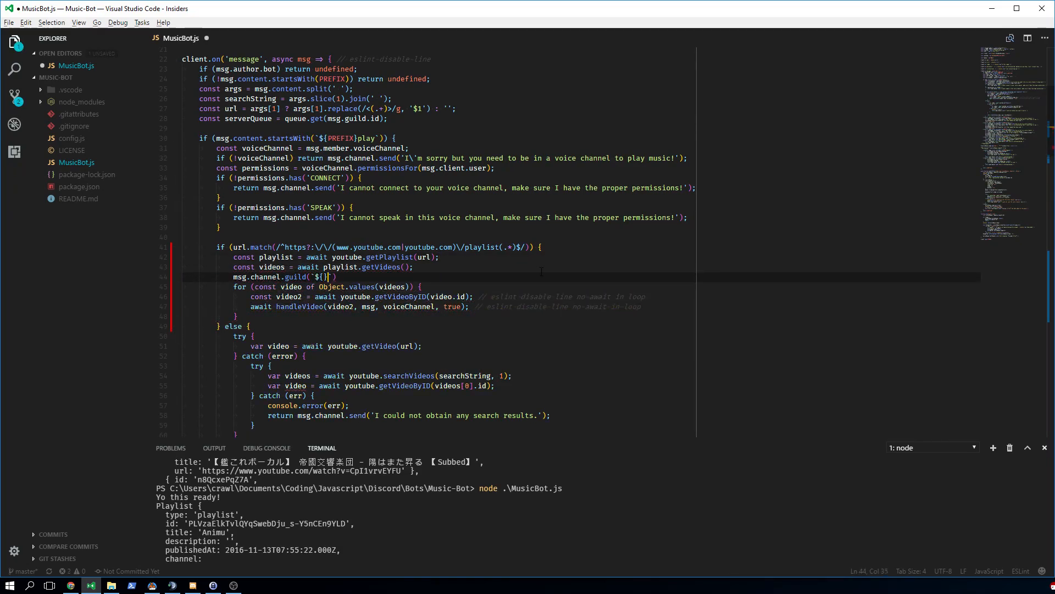
- Return msg.channel.send 'Playlist: **${playlist.title}** has been added to the queue!' after the loop
type("Playlist:")
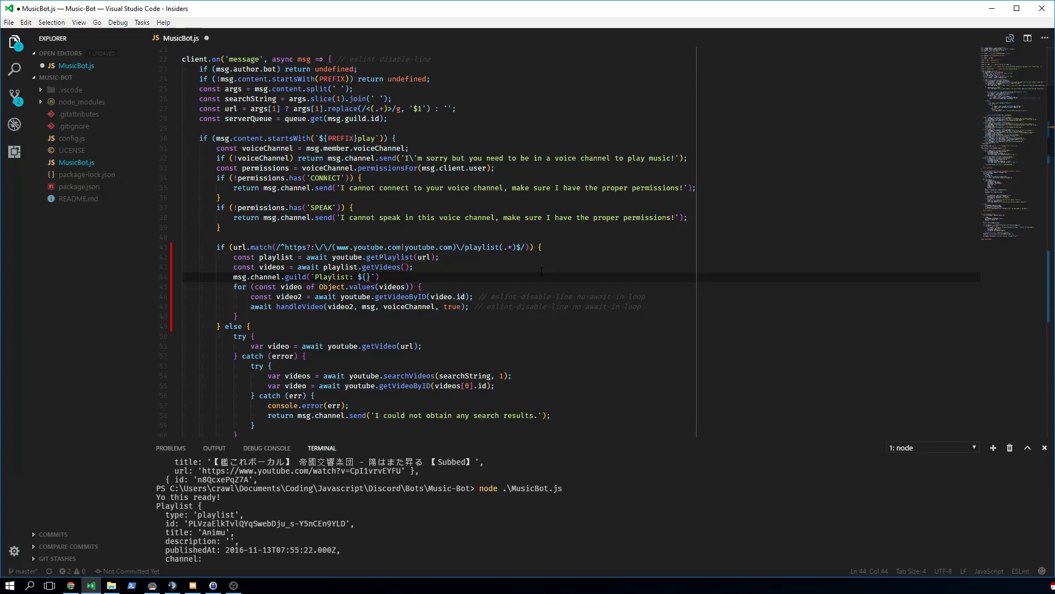
type("**")
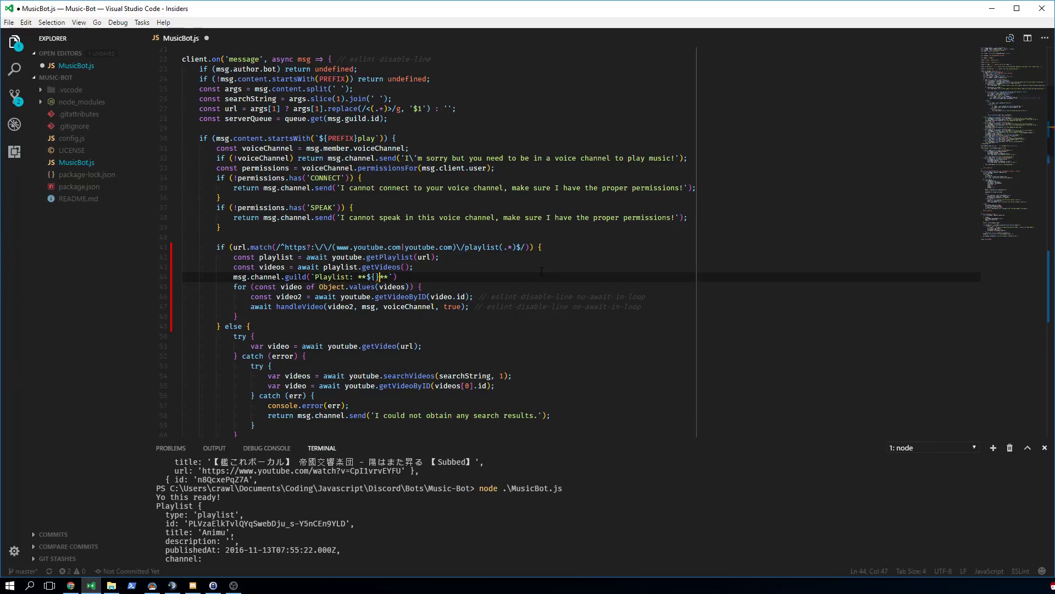
type("playlist.")
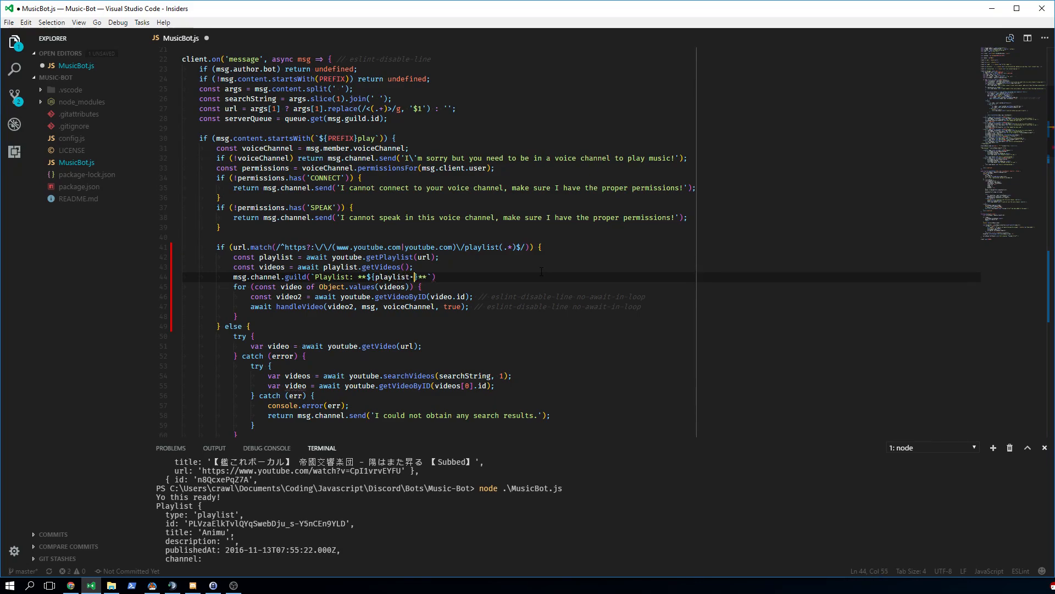
type(".title")
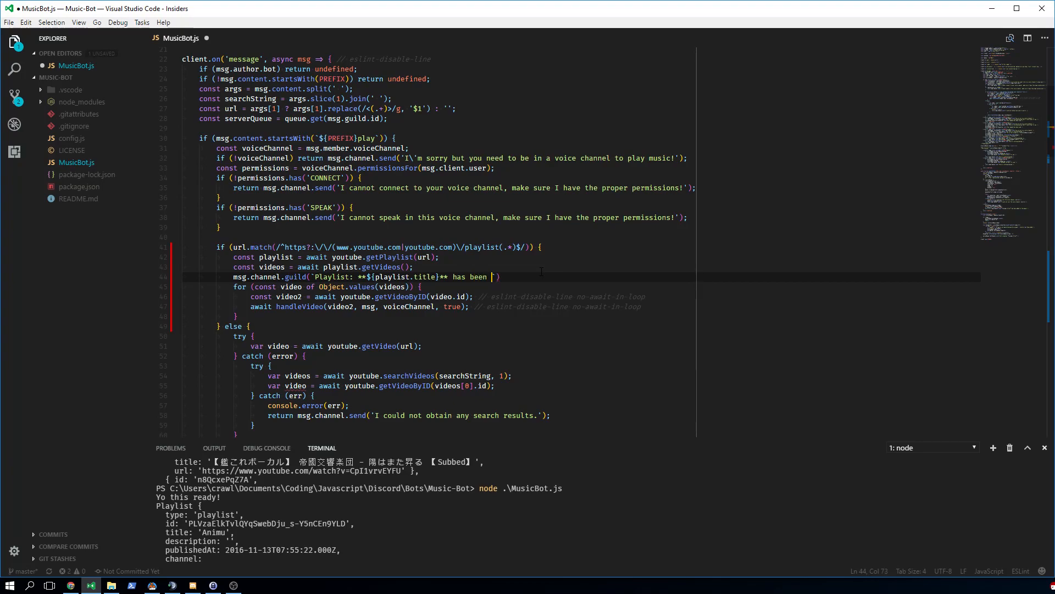
type("added to the")
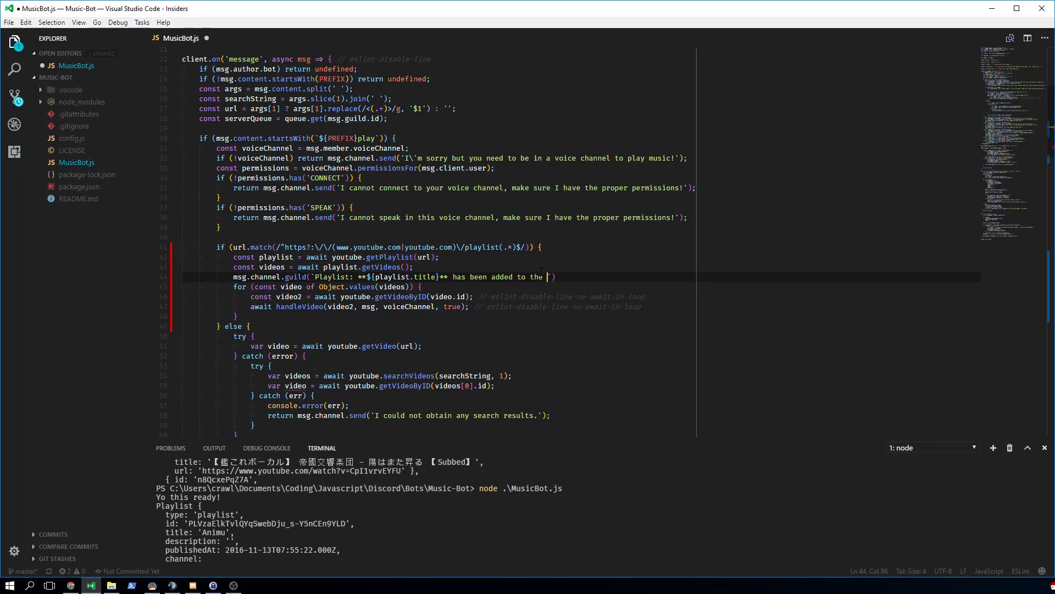
type("queue!`);")
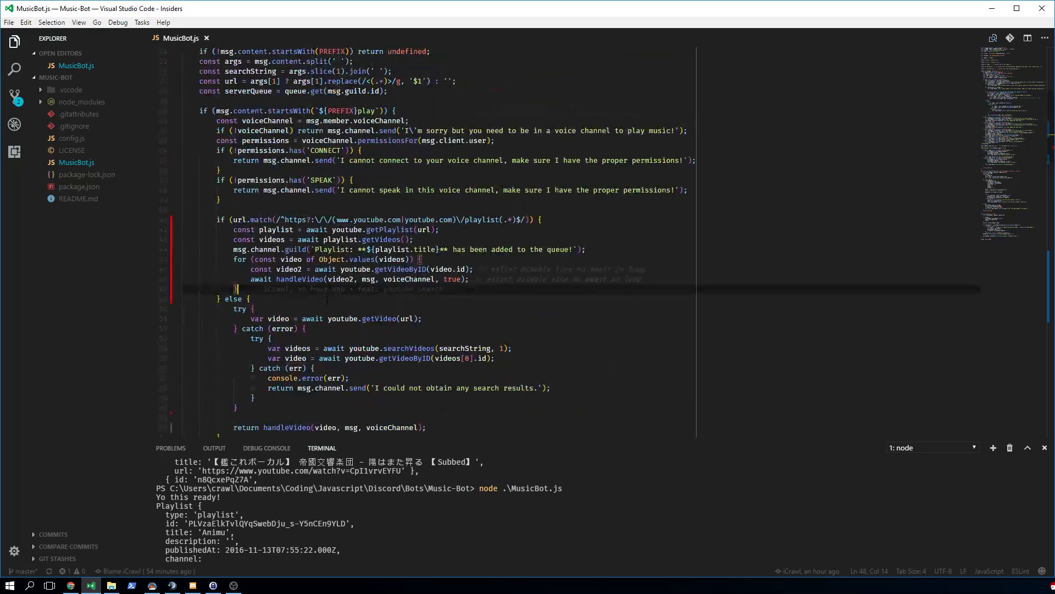
scroll("down", 3)
type("return ")
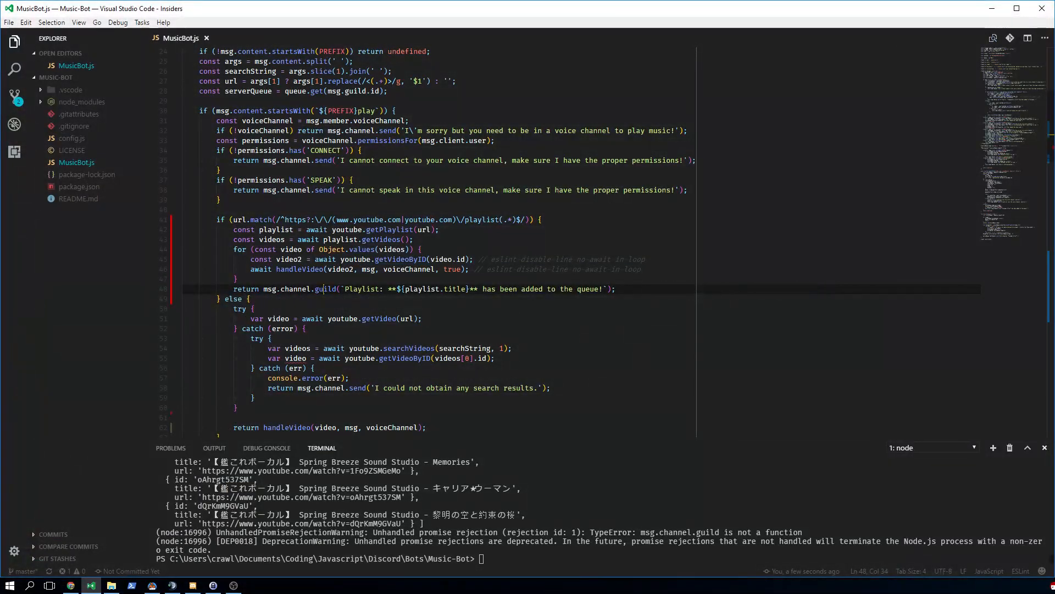
type("send")
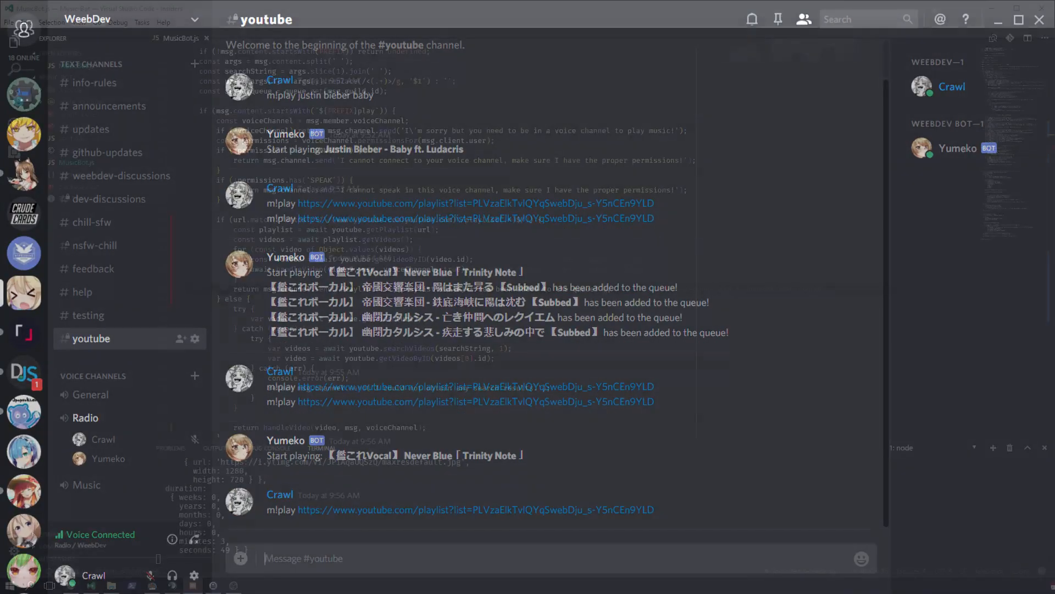
- Maximize the terminal panel and scroll through the logged playlist videos and titles
left_click(95, 585)
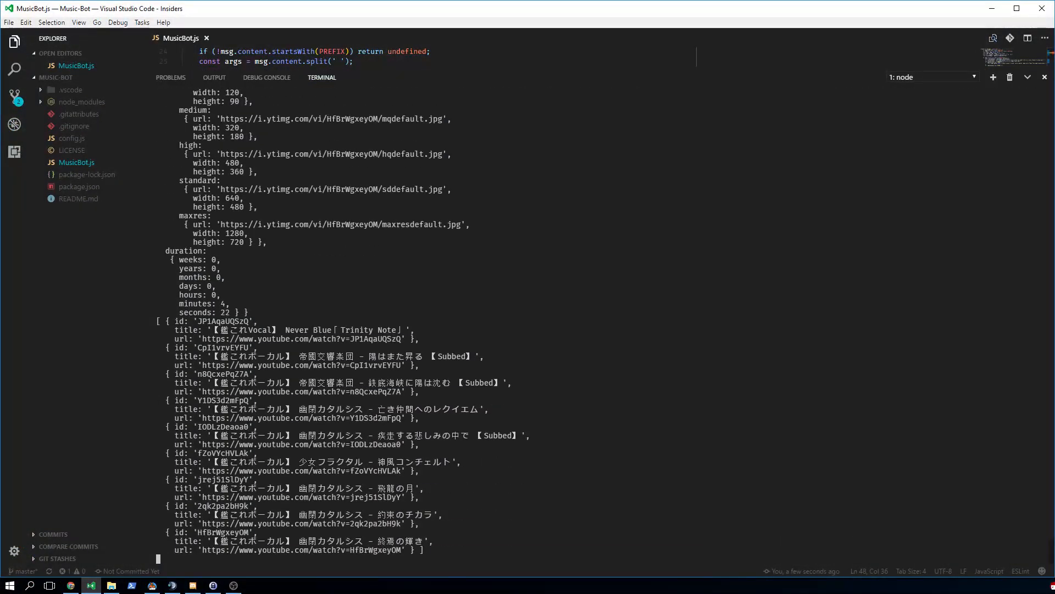
scroll("down", 3)
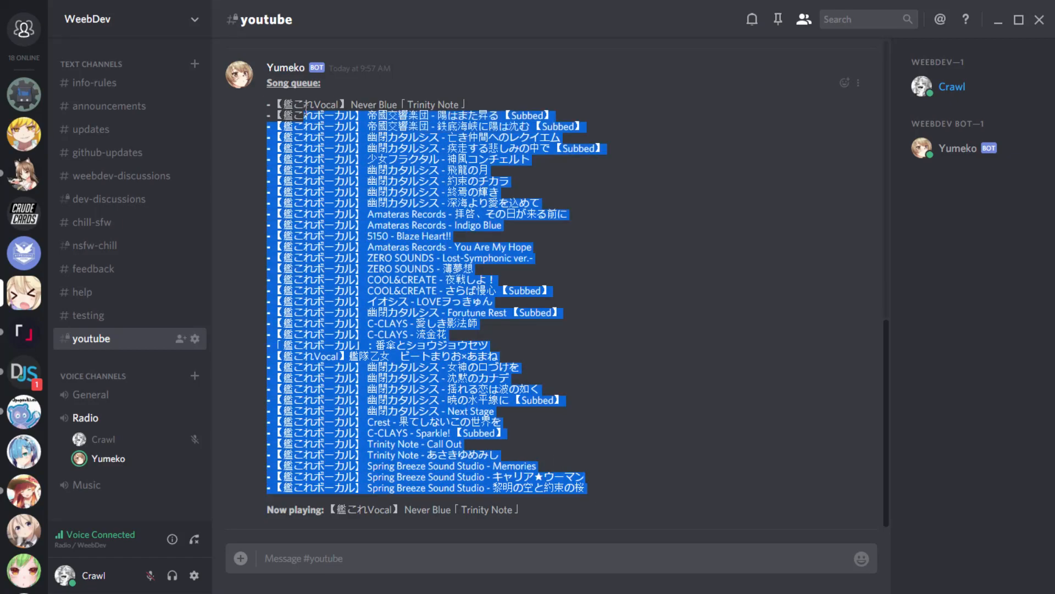
- Clear the text selection on the Song queue message in Discord's #youtube
left_click(634, 317)
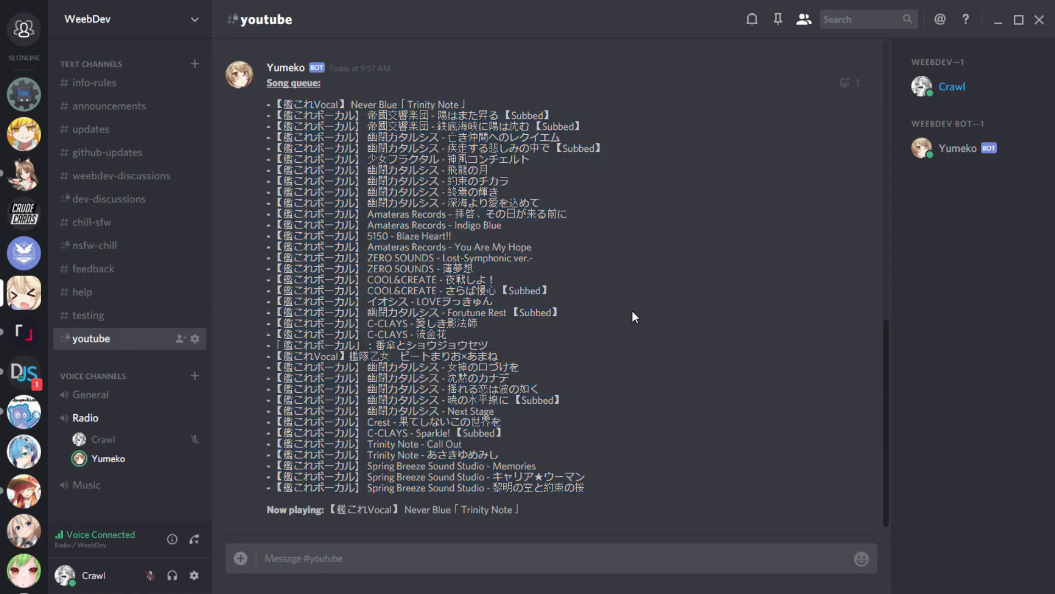